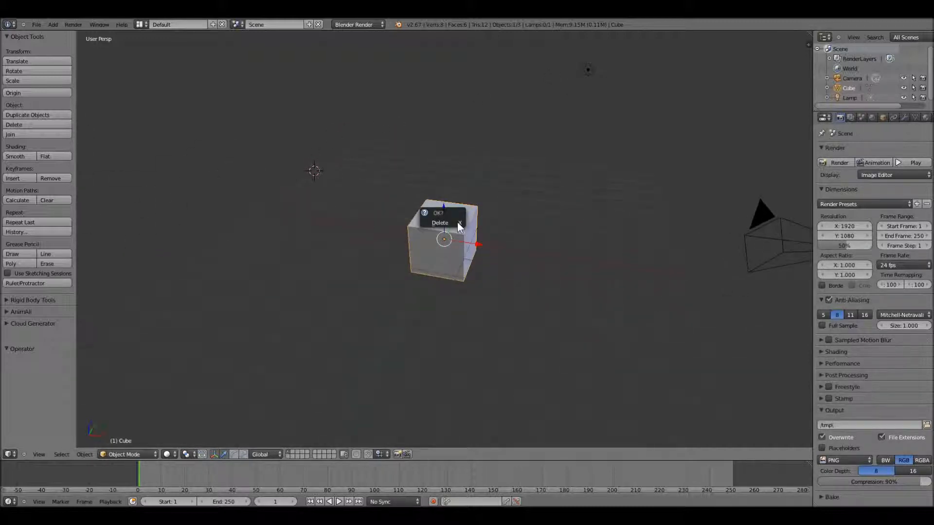
{"action": "mouse_move", "coordinate": [440, 222]}
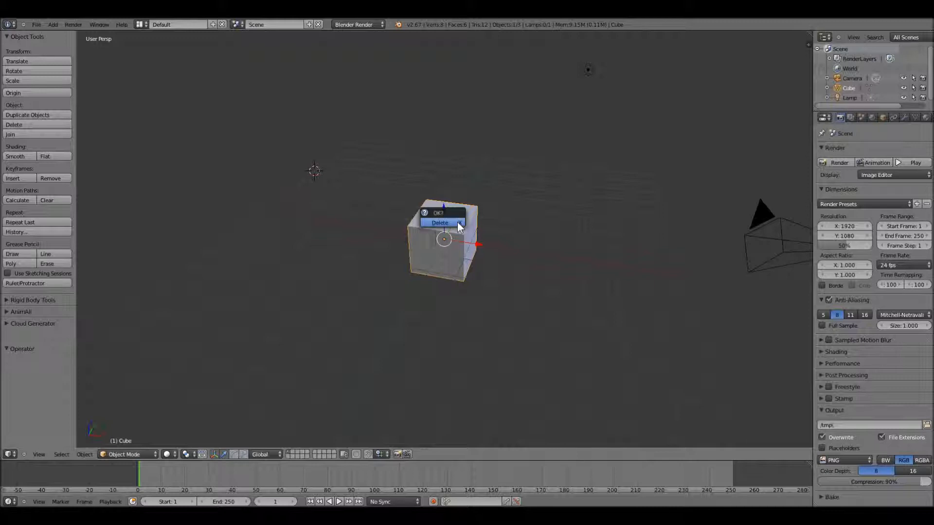
Remove the default cube and lamp, leaving only the camera
{"action": "left_click", "coordinate": [440, 223]}
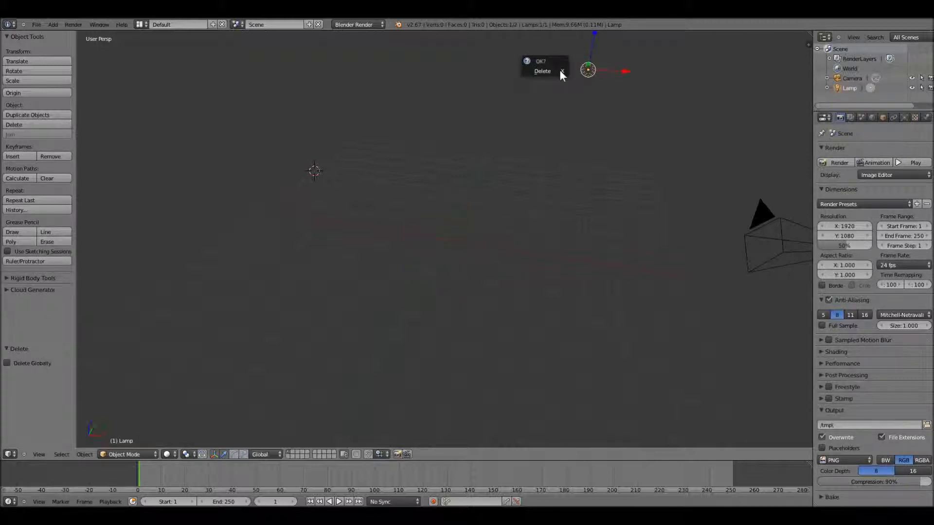
{"action": "mouse_move", "coordinate": [541, 71]}
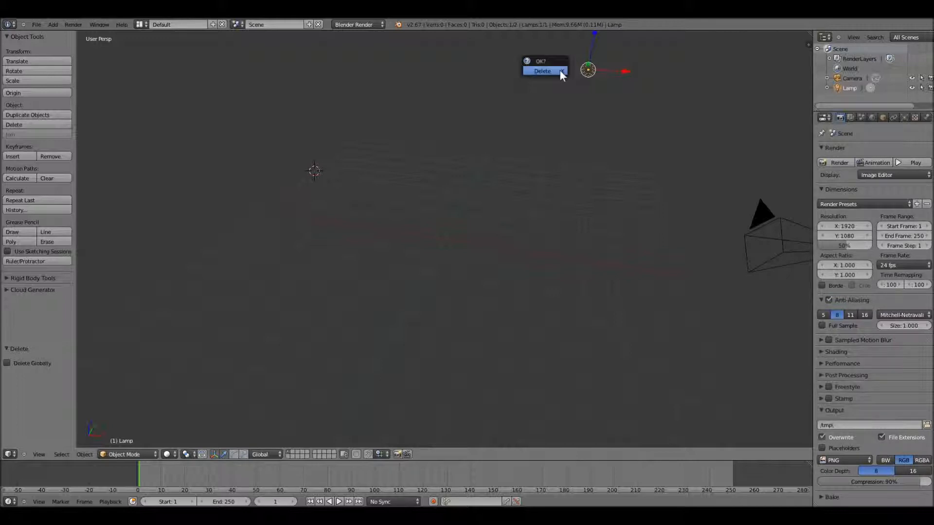
{"action": "left_click", "coordinate": [541, 71]}
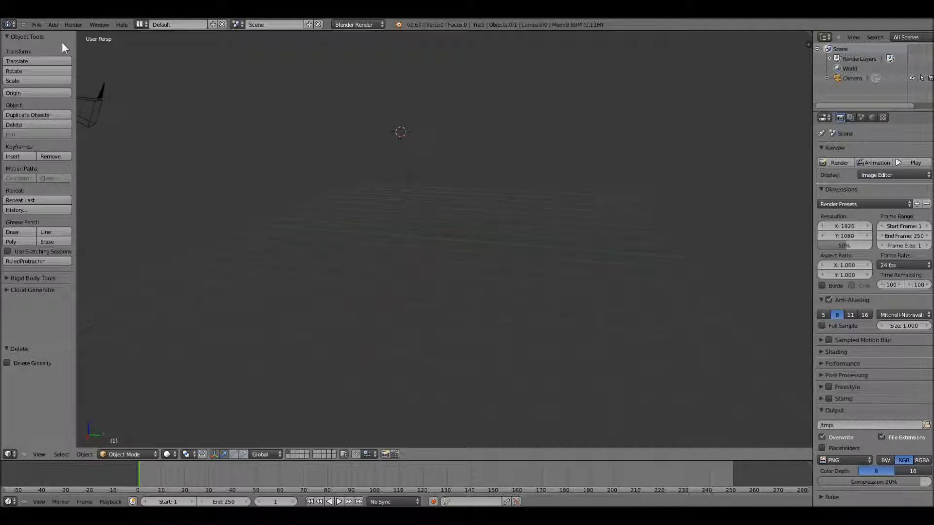
Append the Torch object from the Minecraft blend file in the Blends folder
{"action": "left_click", "coordinate": [36, 24]}
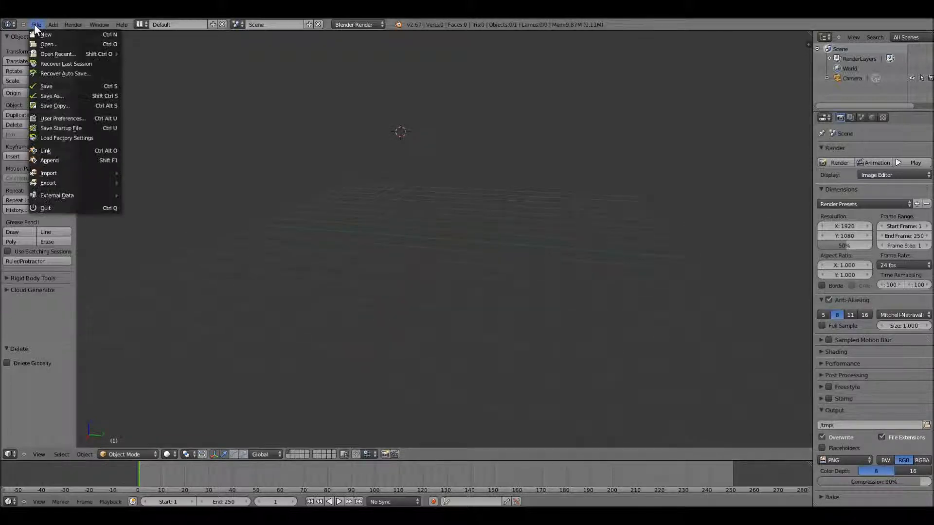
{"action": "left_click", "coordinate": [45, 150]}
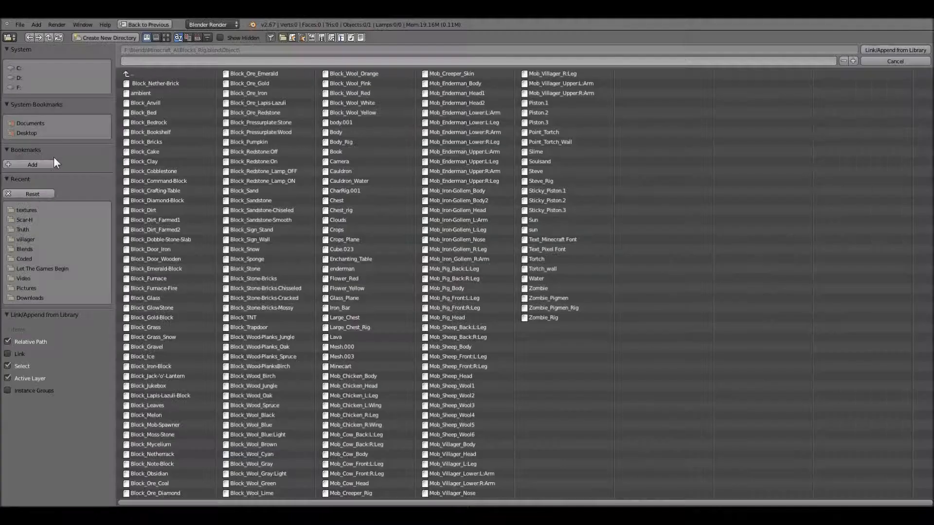
{"action": "left_click", "coordinate": [131, 73]}
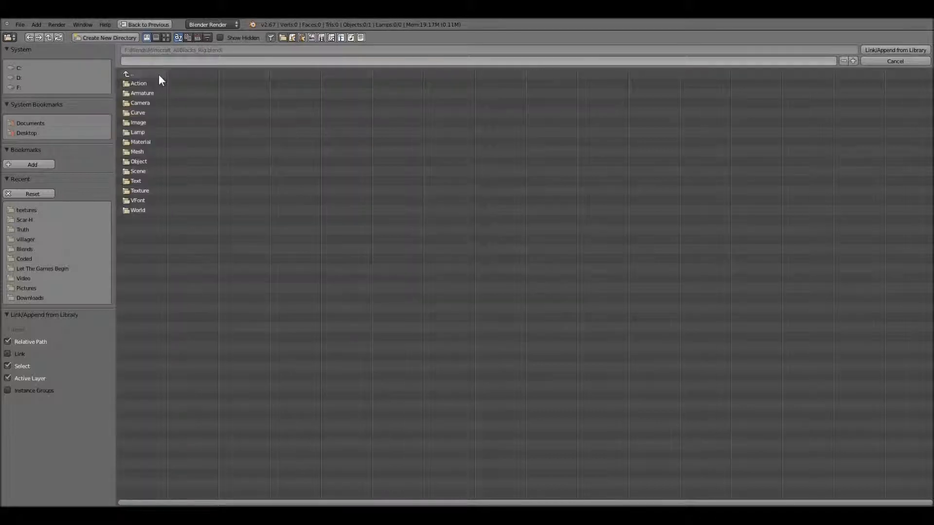
{"action": "left_click", "coordinate": [24, 249]}
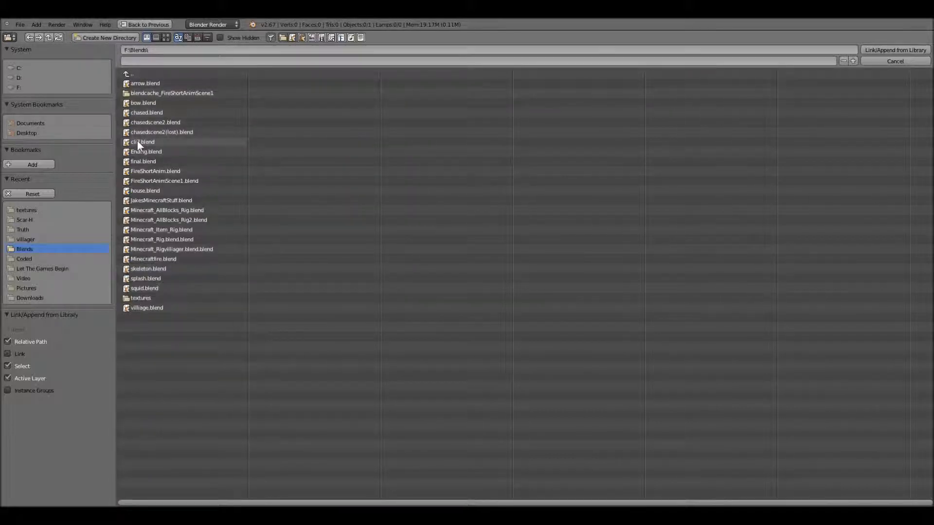
{"action": "double_click", "coordinate": [161, 200]}
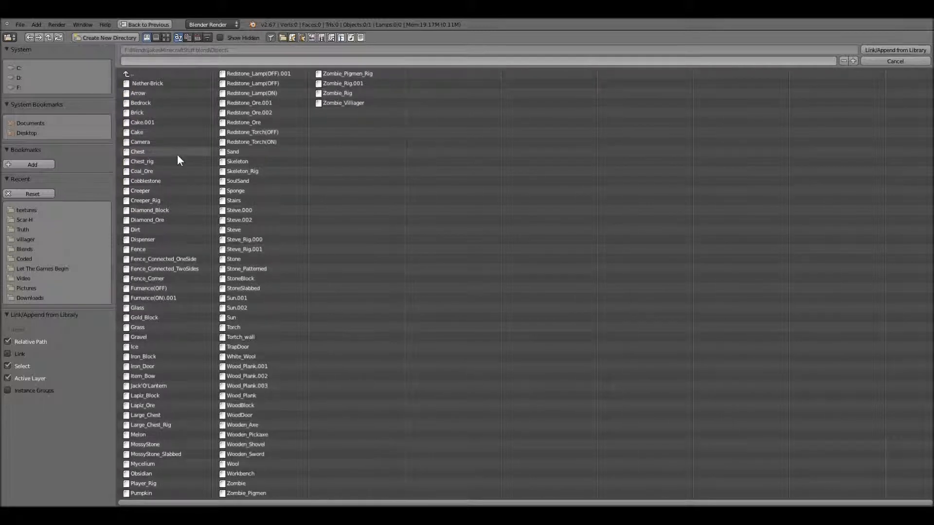
{"action": "left_click", "coordinate": [233, 327]}
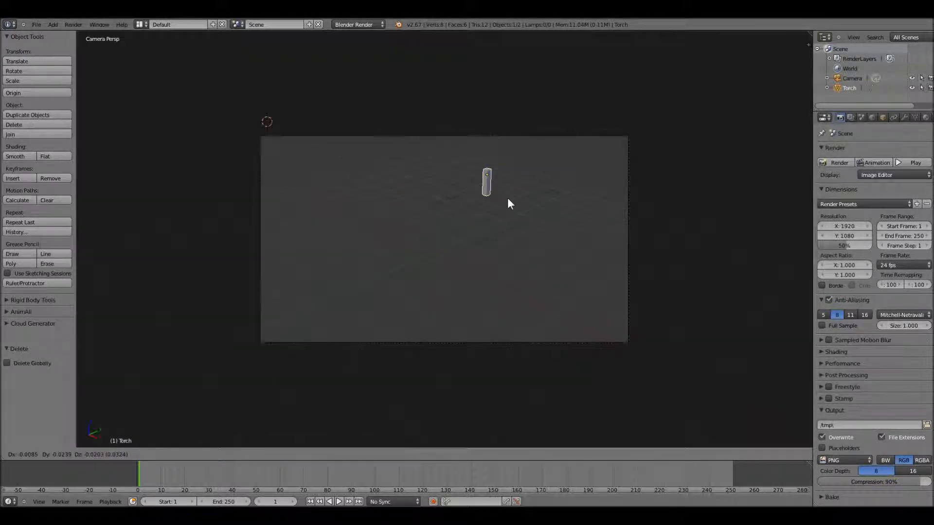
Move the torch along X and Y until it sits centred in the camera frame
{"action": "left_click_drag", "start_coordinate": [486, 183], "coordinate": [435, 271]}
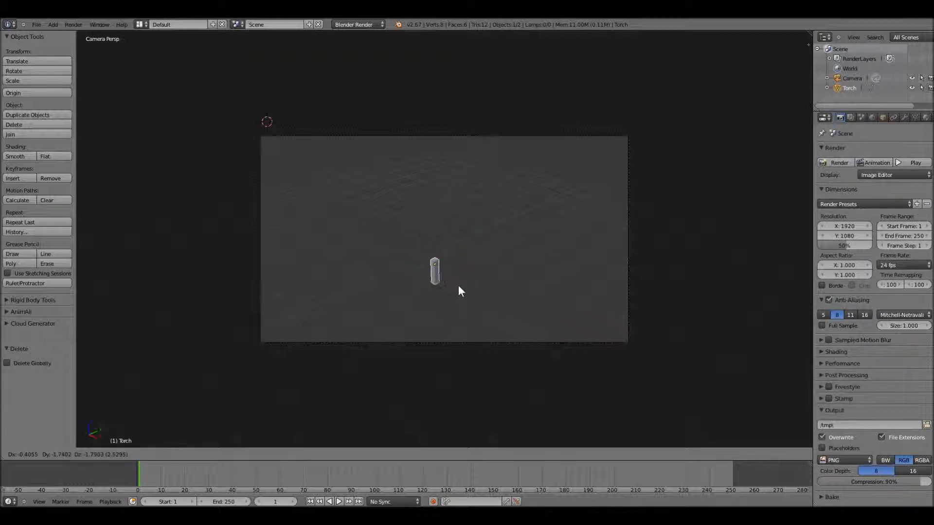
{"action": "left_click_drag", "start_coordinate": [435, 270], "coordinate": [428, 280]}
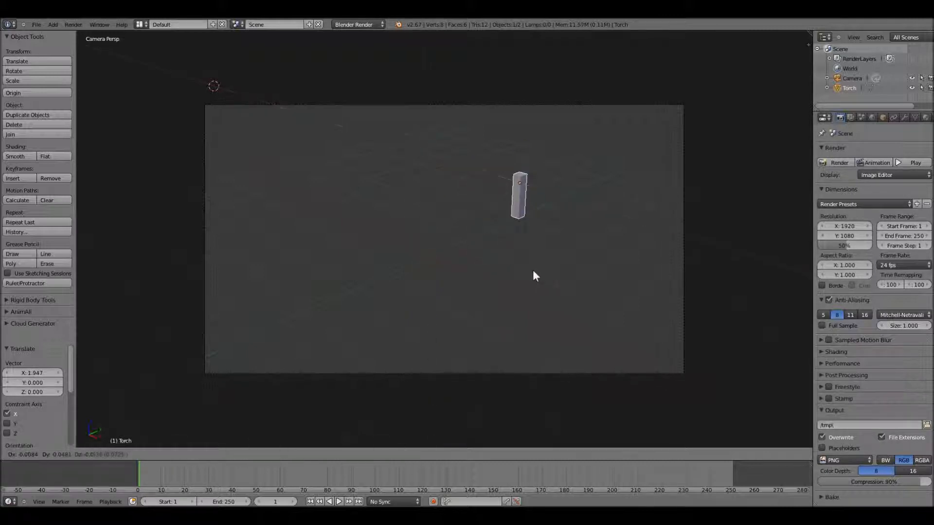
{"action": "left_click_drag", "start_coordinate": [518, 196], "coordinate": [410, 310]}
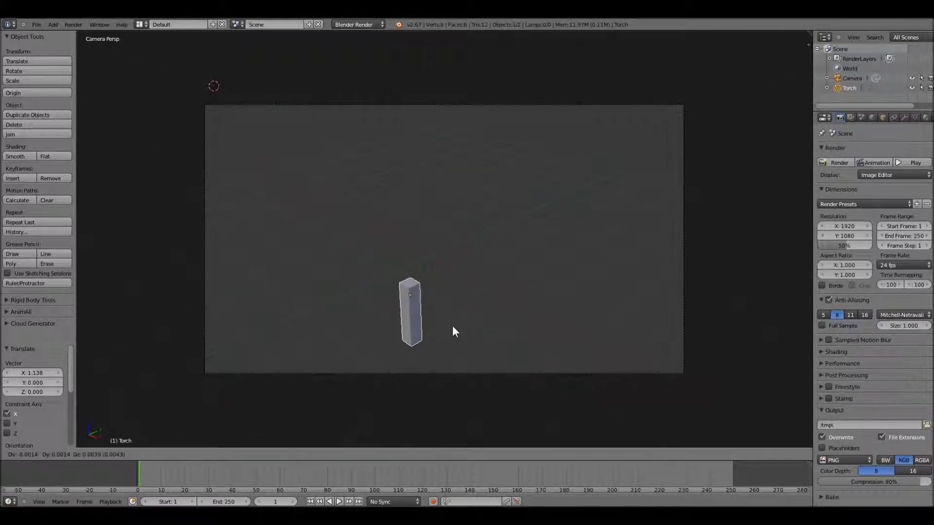
{"action": "left_click_drag", "start_coordinate": [411, 312], "coordinate": [434, 297]}
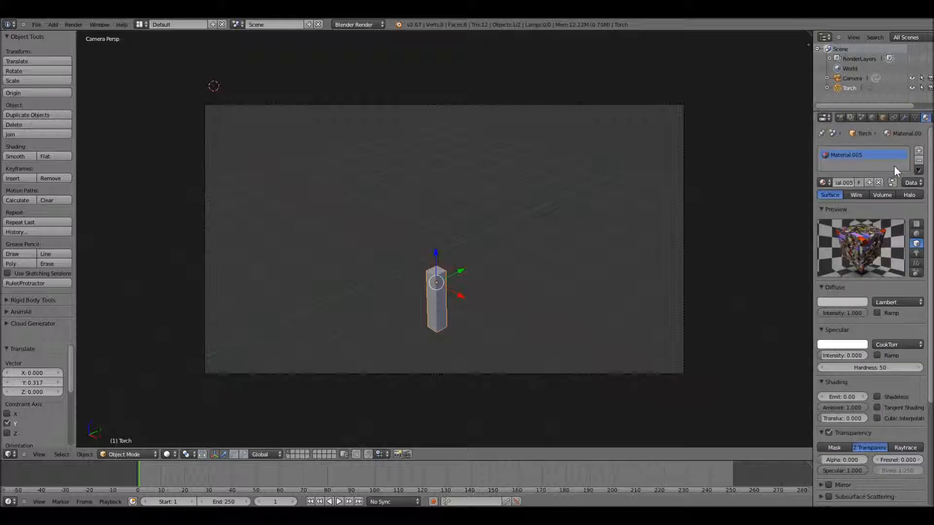
Enable Shadeless on the torch's material
{"action": "left_click", "coordinate": [876, 397]}
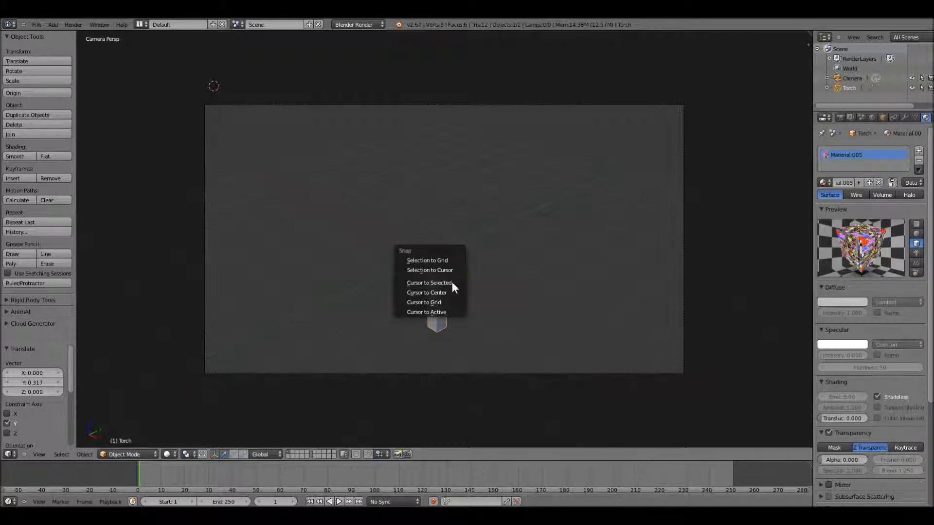
{"action": "mouse_move", "coordinate": [429, 282]}
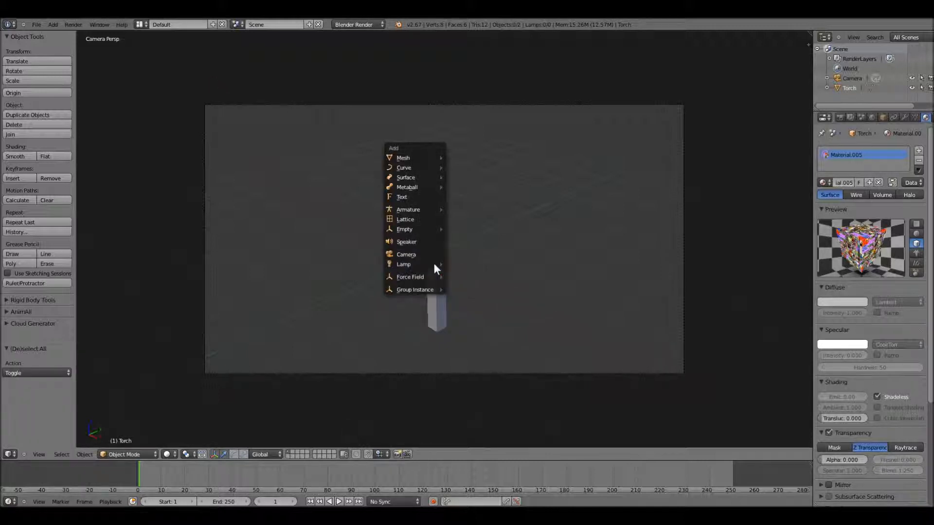
{"action": "mouse_move", "coordinate": [403, 264]}
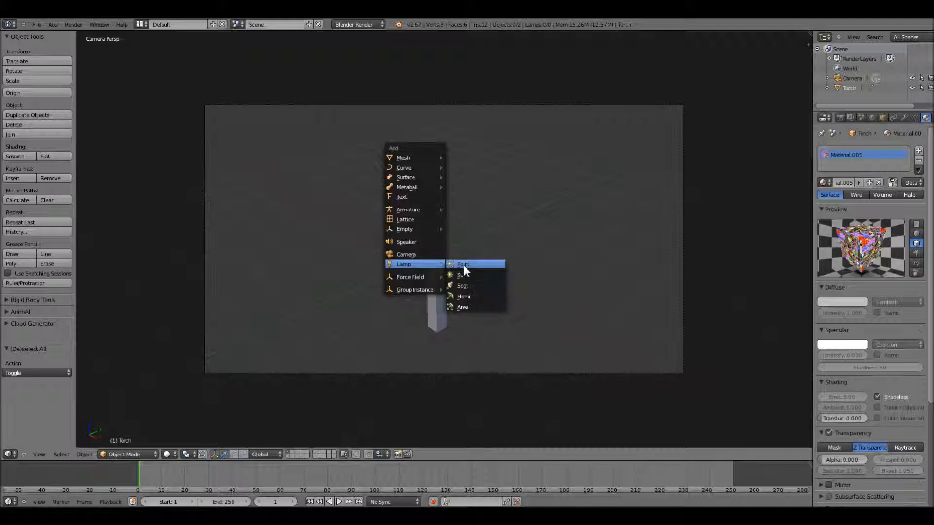
Add a point lamp at the torch tip and parent it to the torch as Object
{"action": "left_click", "coordinate": [462, 264]}
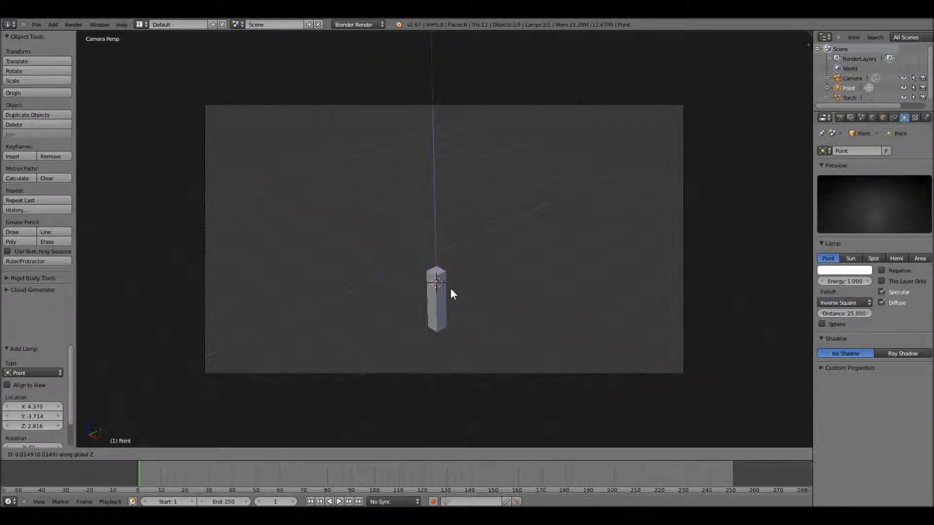
{"action": "left_click_drag", "start_coordinate": [451, 293], "coordinate": [464, 276]}
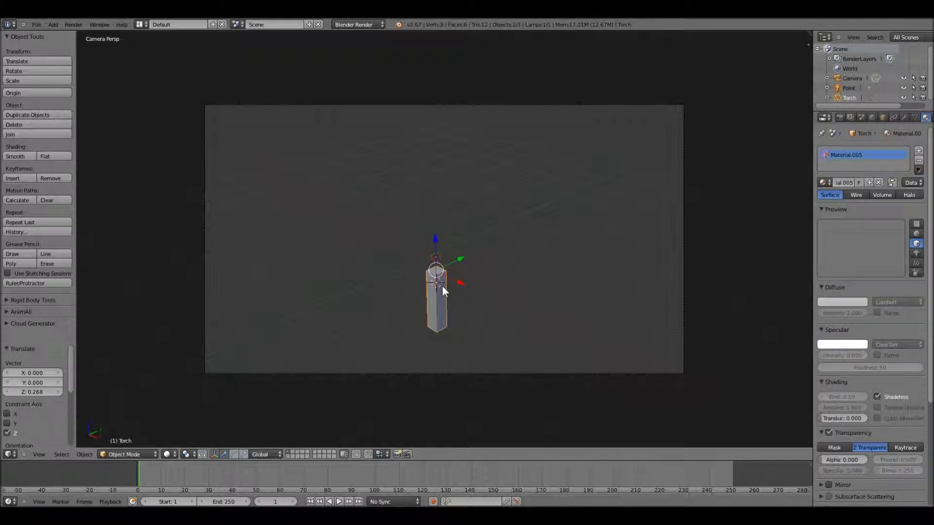
{"action": "key", "text": "ctrl+p"}
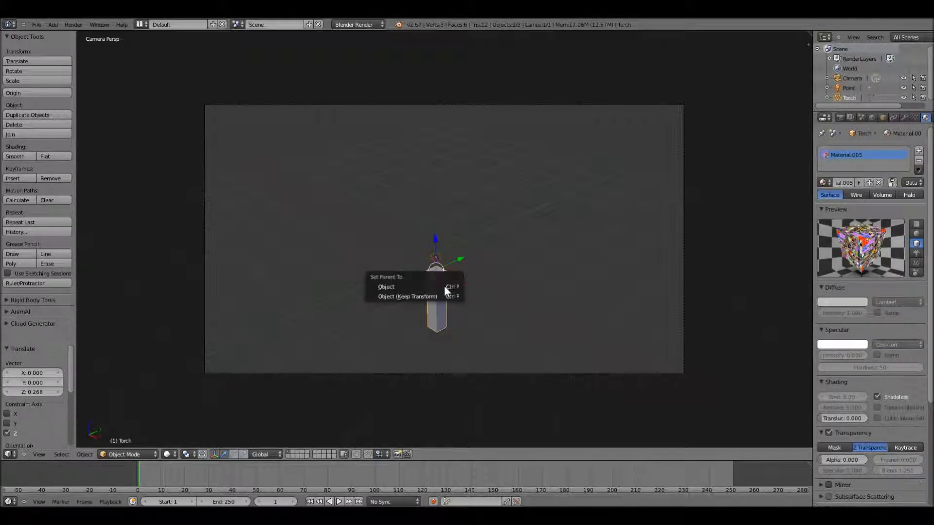
{"action": "mouse_move", "coordinate": [386, 287]}
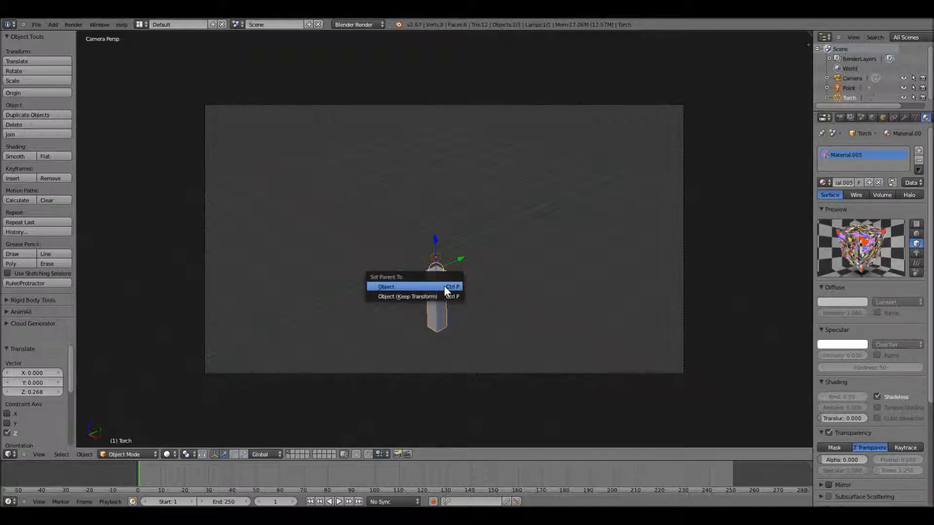
{"action": "left_click", "coordinate": [385, 286]}
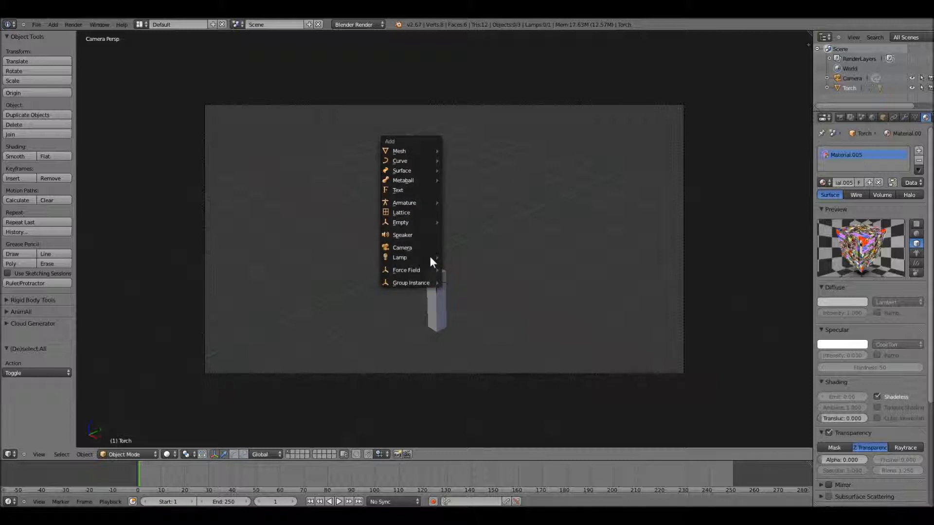
{"action": "mouse_move", "coordinate": [400, 161]}
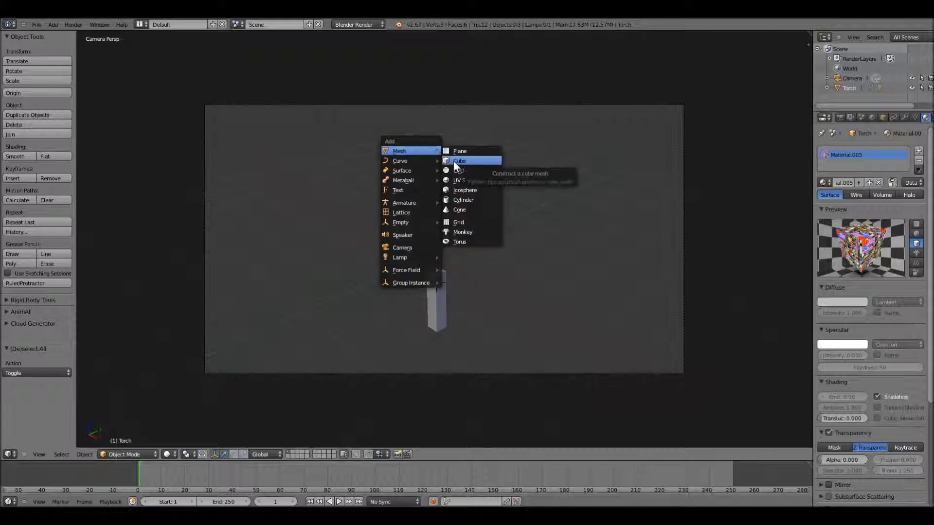
Add a flame-sized cube on the torch tip with a new material using Transparency
{"action": "left_click", "coordinate": [461, 161]}
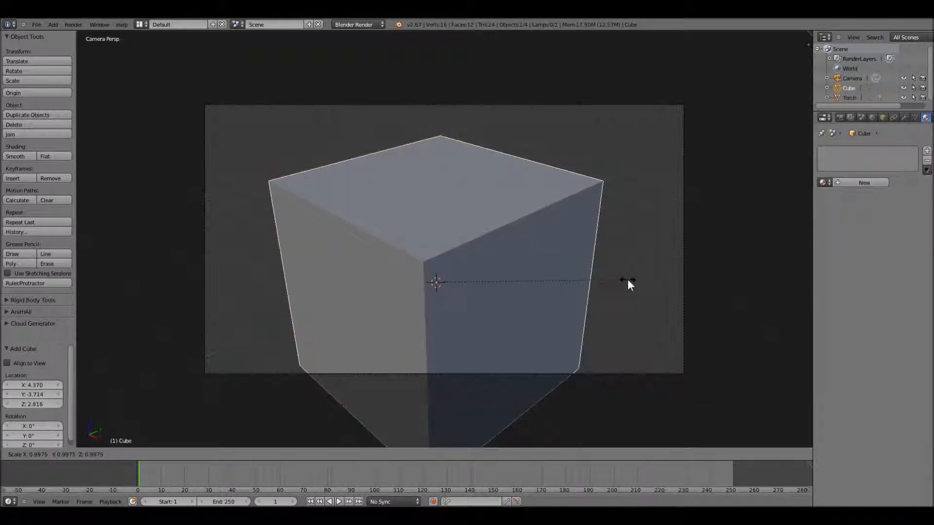
{"action": "left_click_drag", "start_coordinate": [628, 283], "coordinate": [449, 265]}
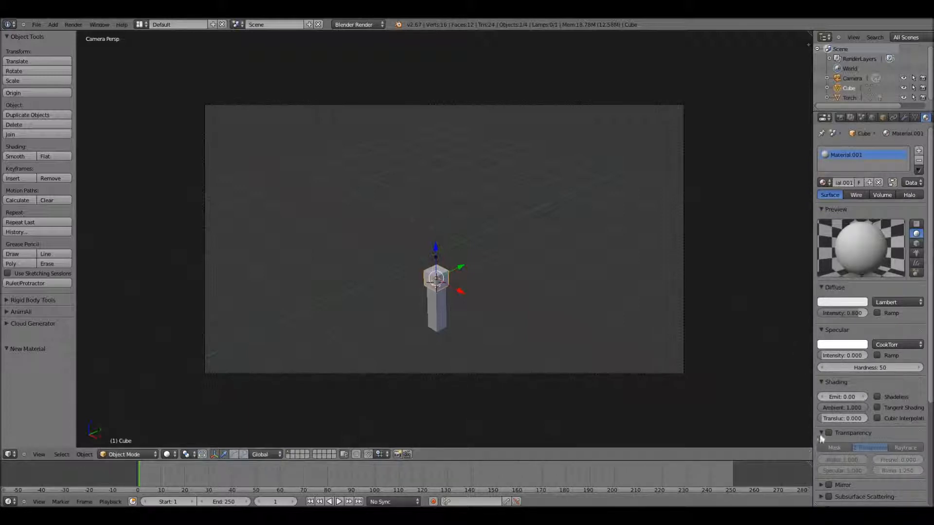
{"action": "mouse_move", "coordinate": [828, 433]}
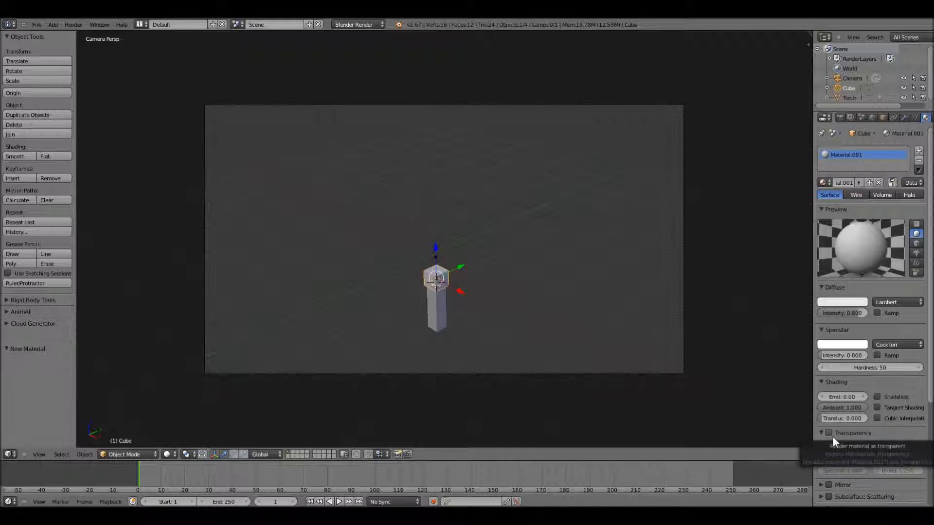
{"action": "left_click", "coordinate": [828, 433]}
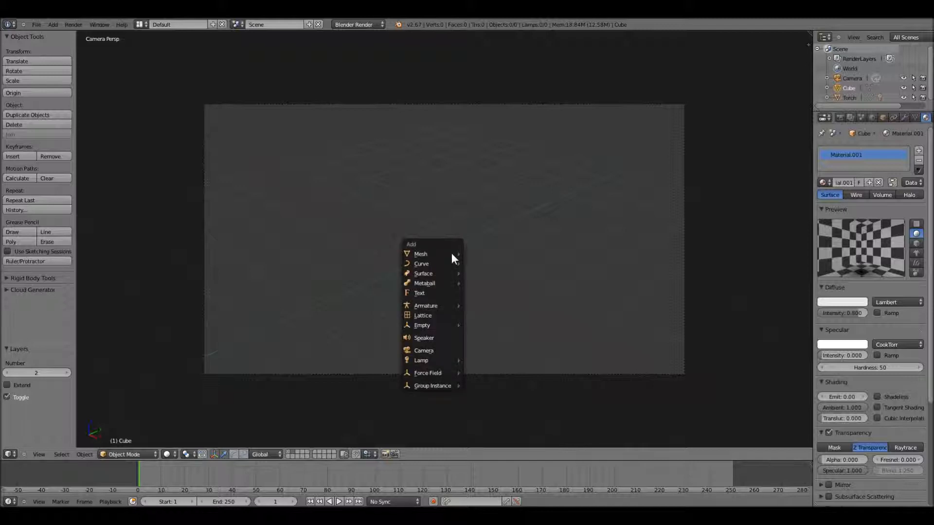
{"action": "mouse_move", "coordinate": [419, 254]}
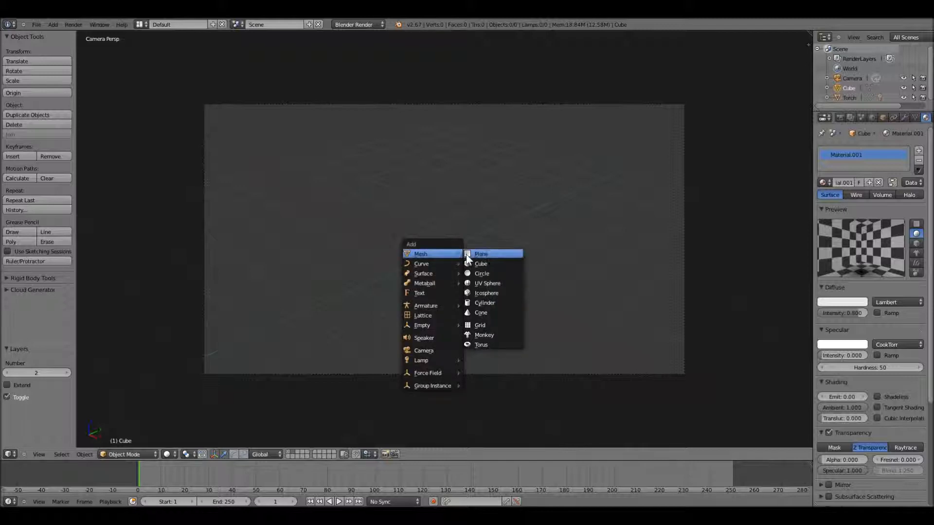
Add an upright plane and Unwrap its faces in Edit Mode
{"action": "left_click", "coordinate": [480, 254]}
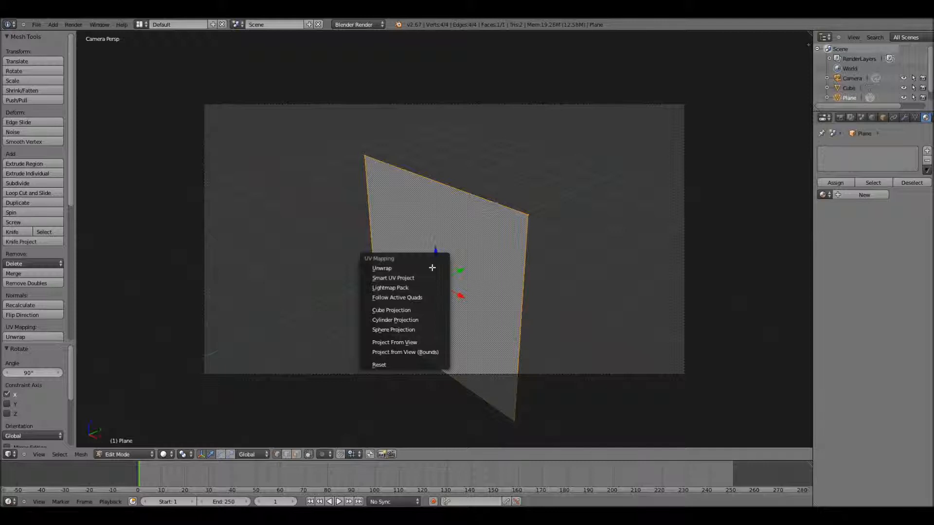
{"action": "mouse_move", "coordinate": [405, 268]}
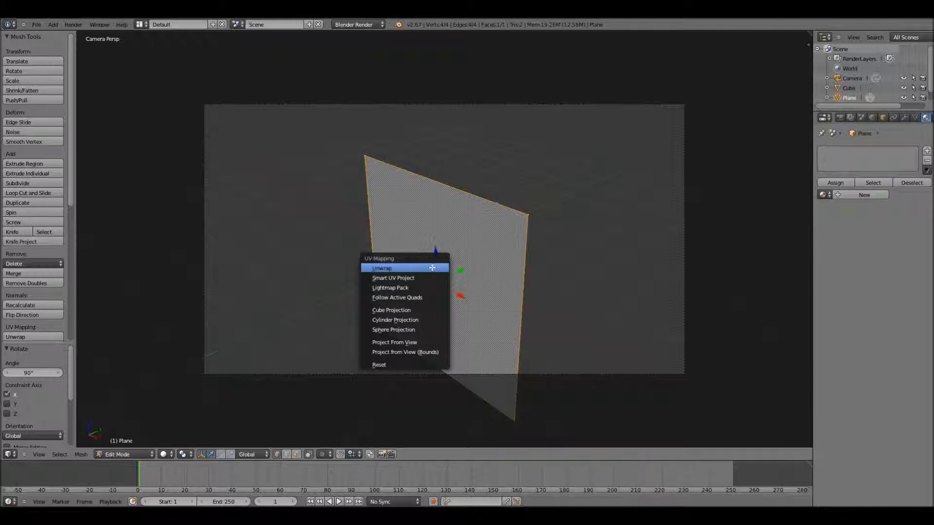
{"action": "left_click", "coordinate": [382, 268]}
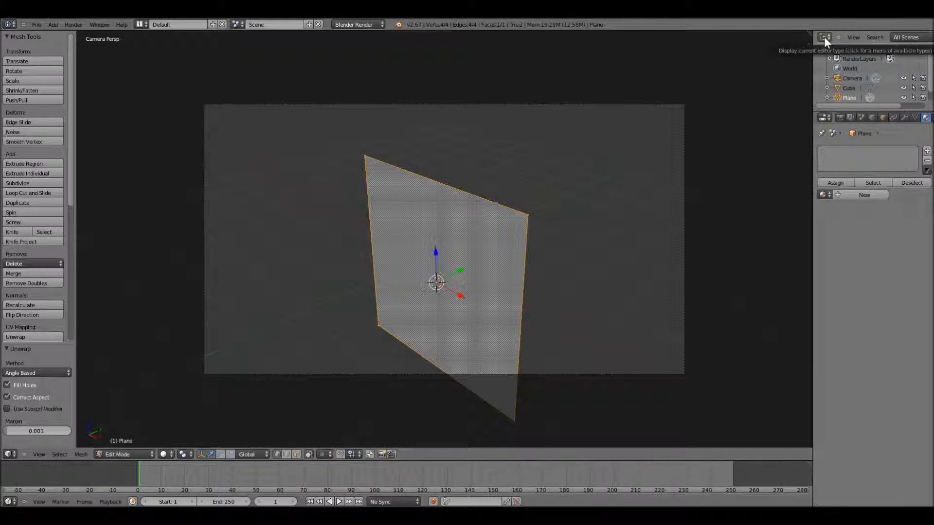
Turn the right area into a UV/Image Editor showing terrain.png.001 and return to Object Mode
{"action": "left_click", "coordinate": [825, 37]}
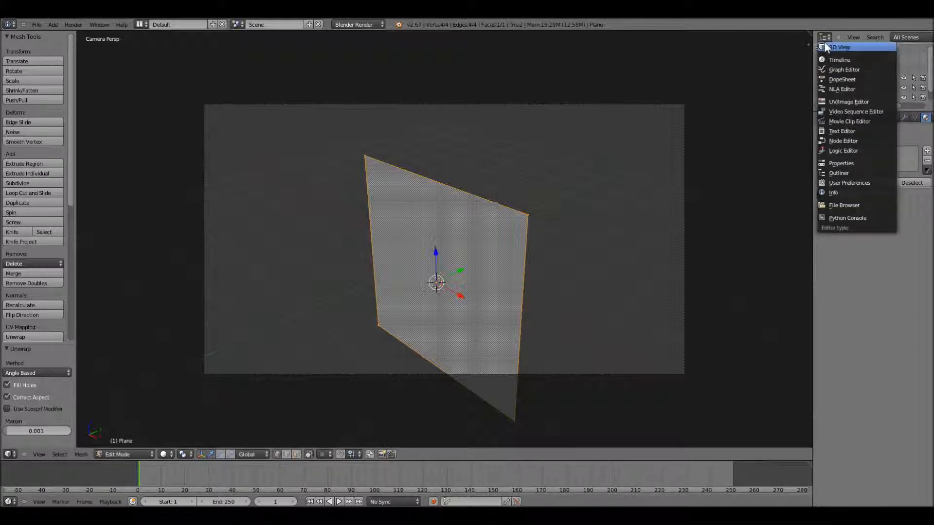
{"action": "left_click", "coordinate": [848, 102]}
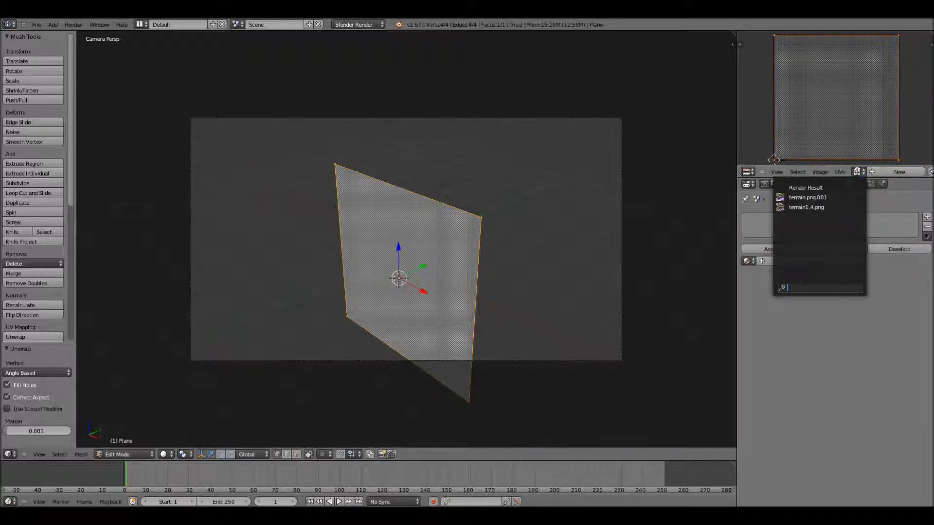
{"action": "left_click", "coordinate": [808, 197]}
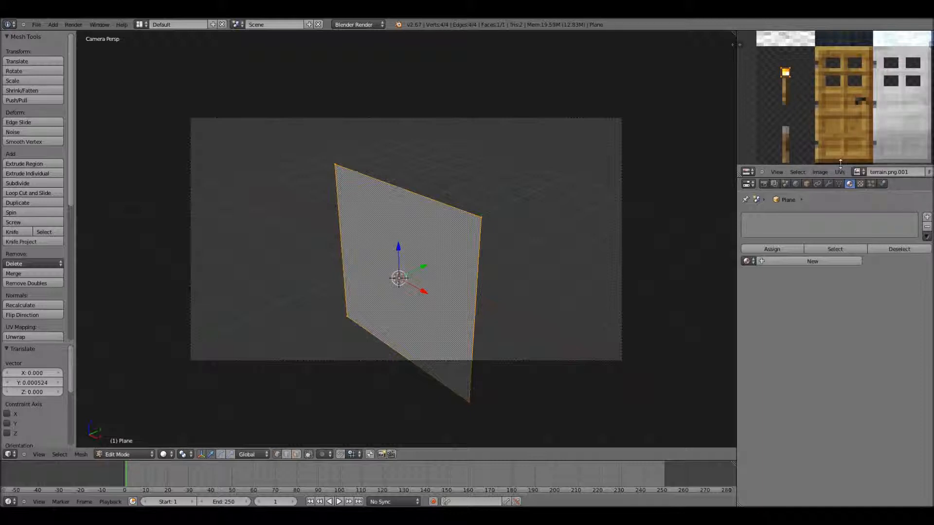
{"action": "left_click", "coordinate": [840, 172]}
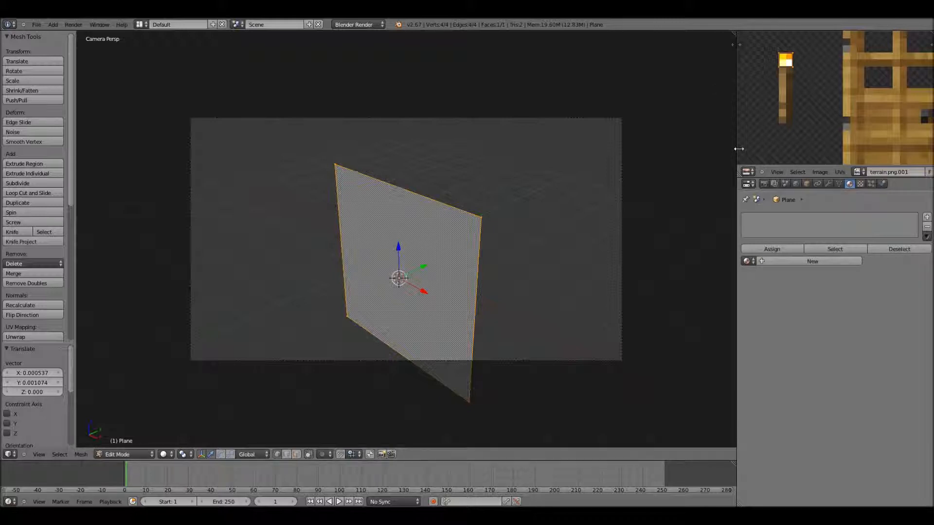
{"action": "left_click", "coordinate": [123, 454]}
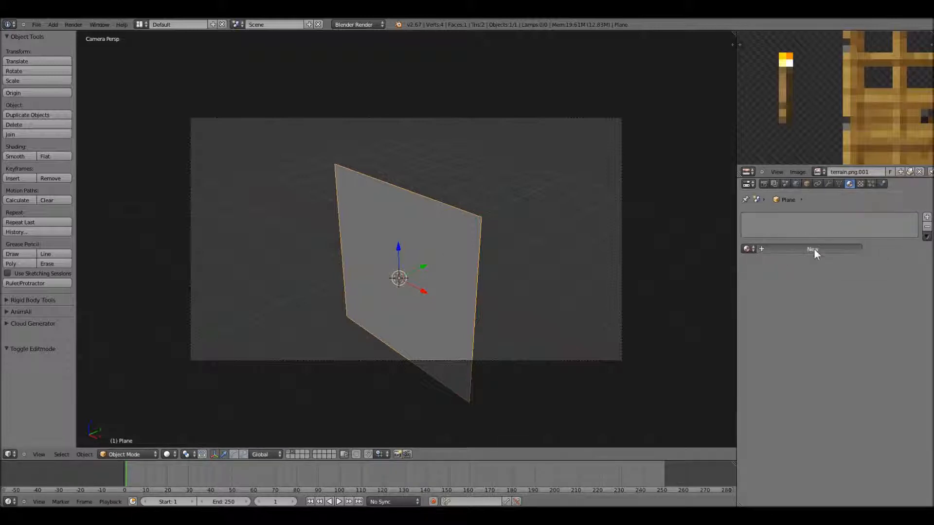
Create a new Shadeless material for the plane
{"action": "left_click", "coordinate": [813, 249]}
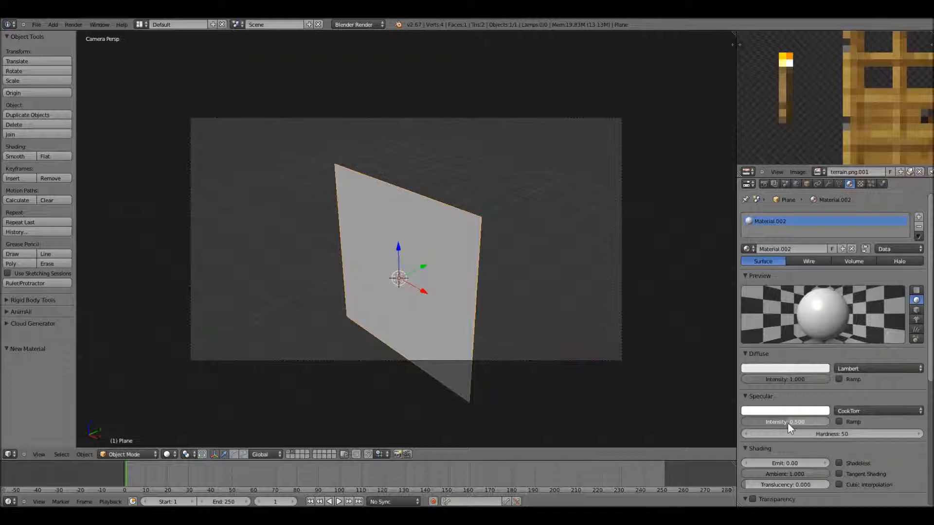
{"action": "left_click", "coordinate": [840, 462]}
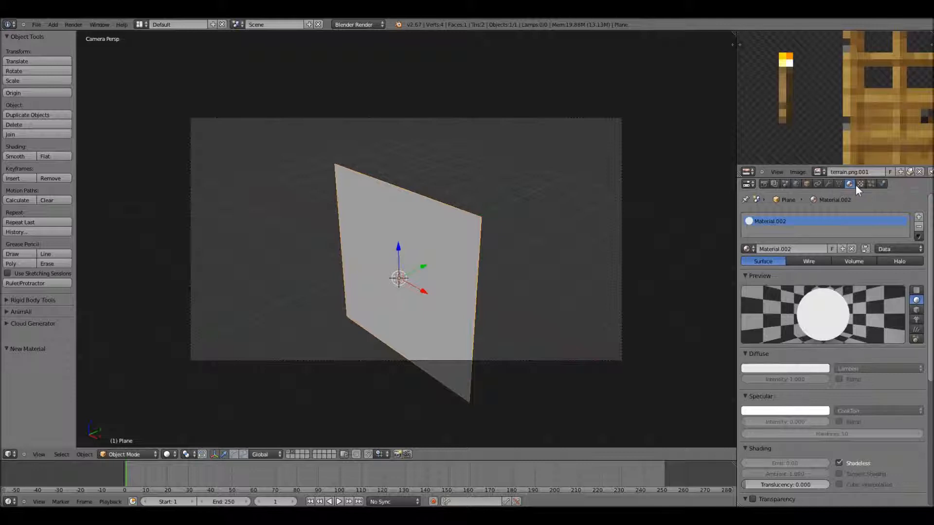
{"action": "left_click", "coordinate": [859, 183]}
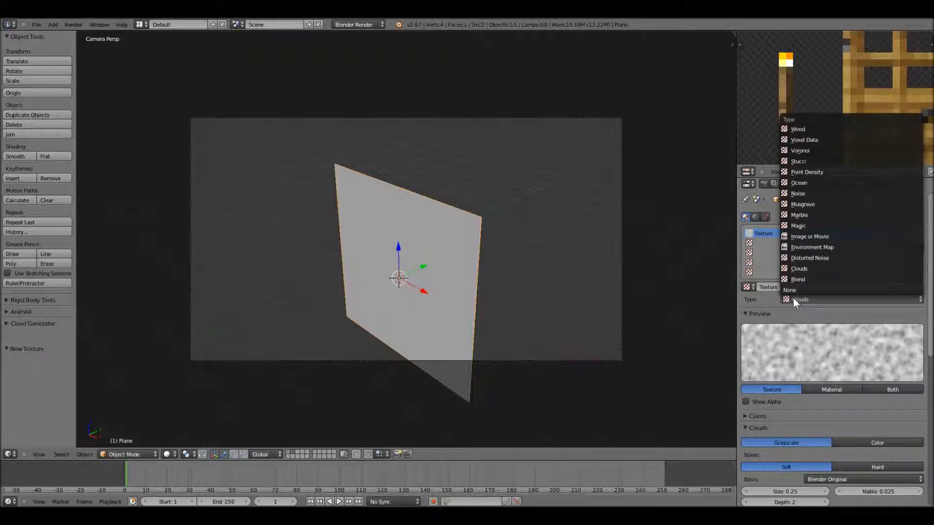
Make the texture an image using terrain.png.001 in sRGB, mapped by UV coordinates
{"action": "left_click", "coordinate": [809, 237]}
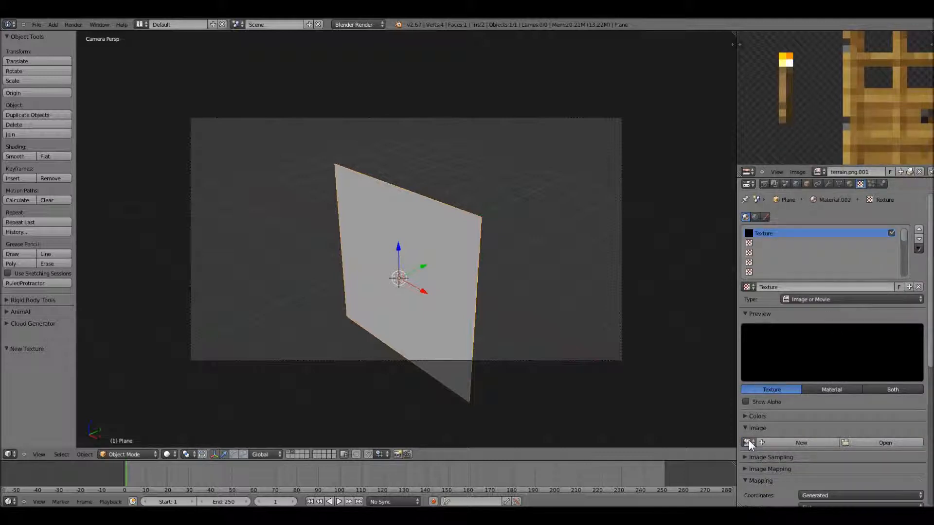
{"action": "left_click", "coordinate": [747, 443]}
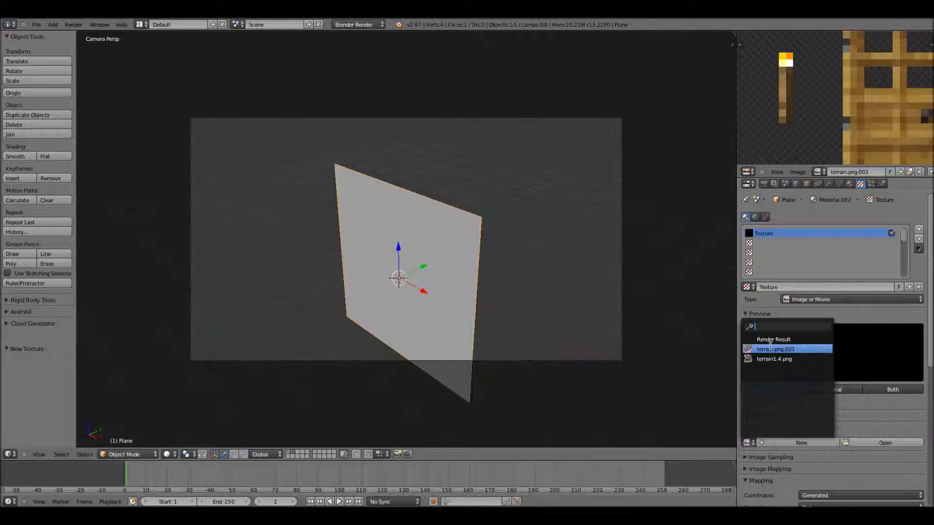
{"action": "left_click", "coordinate": [775, 349]}
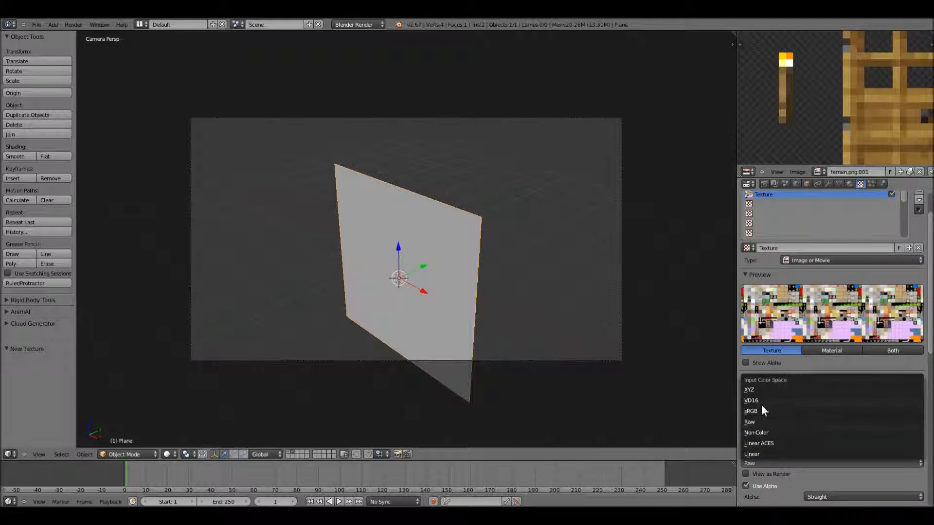
{"action": "mouse_move", "coordinate": [762, 411]}
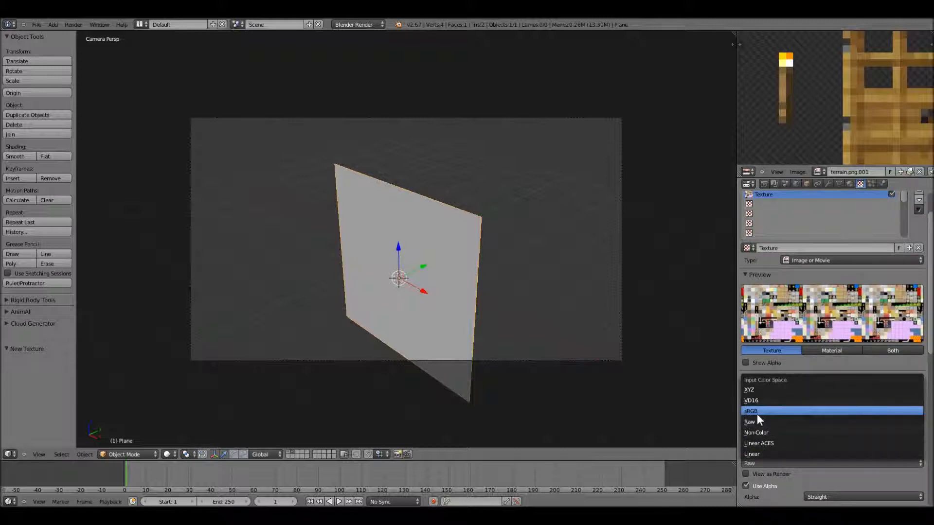
{"action": "left_click", "coordinate": [751, 411]}
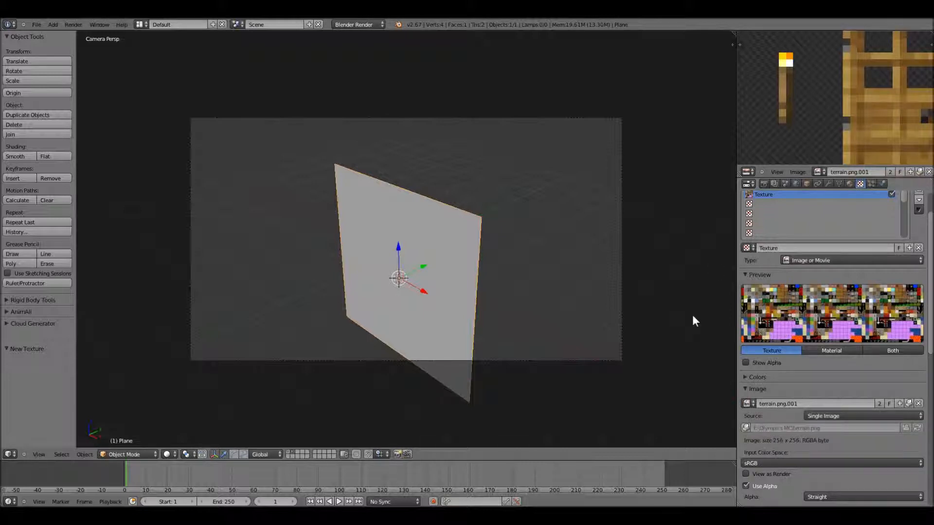
{"action": "mouse_move", "coordinate": [867, 280]}
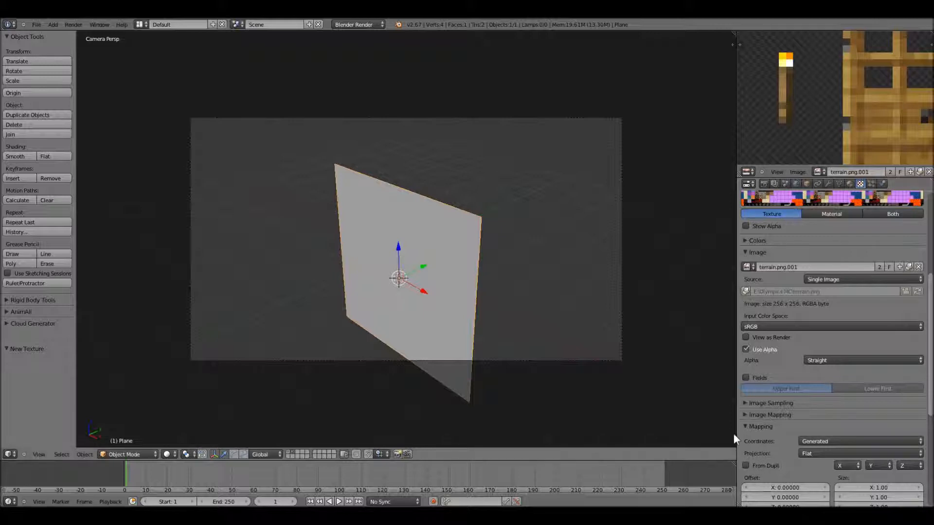
{"action": "left_click", "coordinate": [859, 442]}
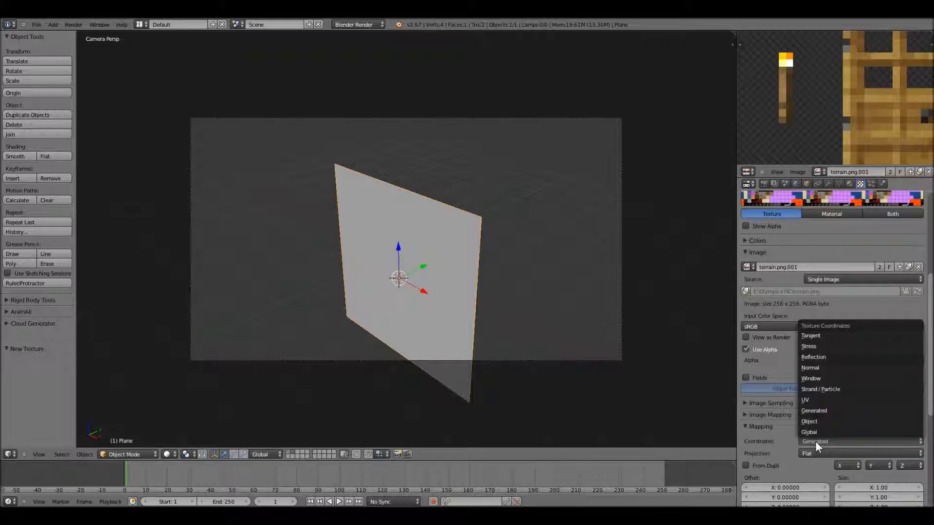
{"action": "mouse_move", "coordinate": [822, 400]}
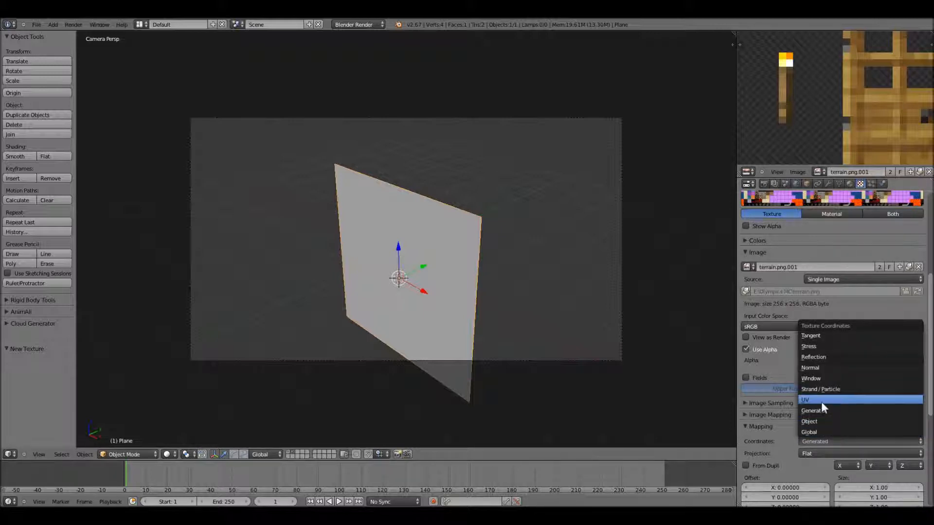
{"action": "left_click", "coordinate": [805, 400]}
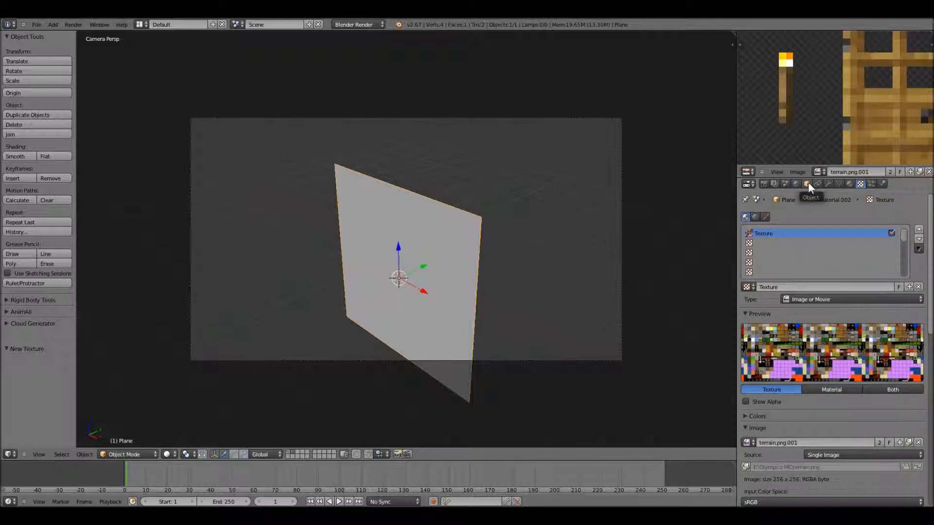
Rename the textured plane to 'Particle' in its Object properties
{"action": "left_click", "coordinate": [808, 183]}
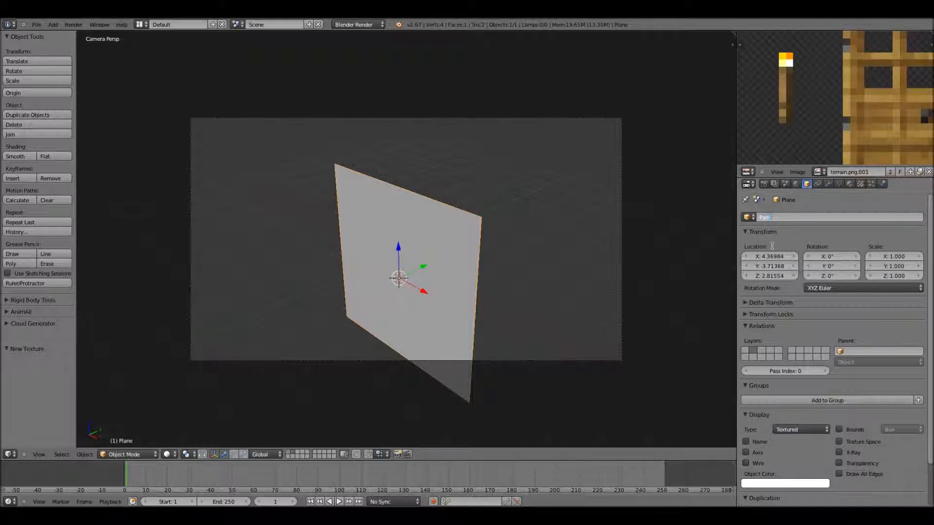
{"action": "type", "text": "Particle"}
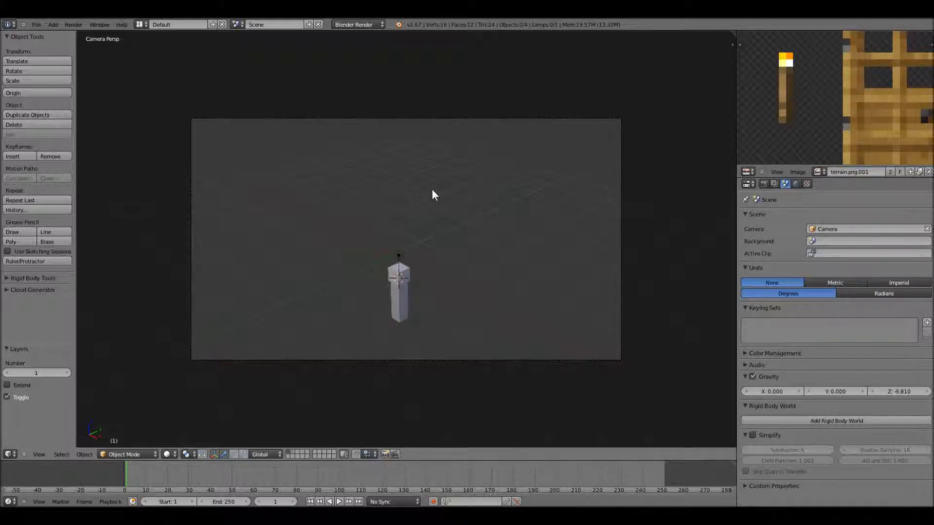
Add a particle system to the flame cube with Number 125 and Lifetime 20
{"action": "left_click", "coordinate": [398, 280]}
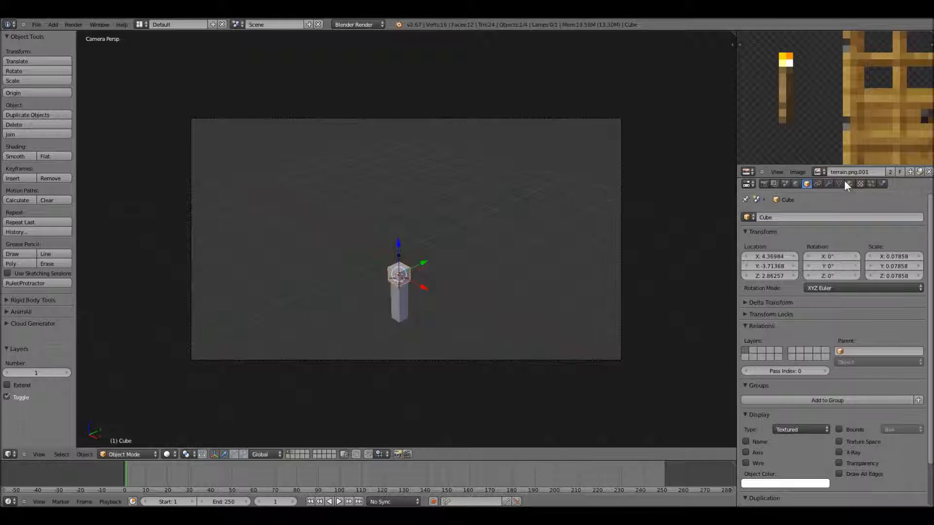
{"action": "left_click", "coordinate": [870, 184]}
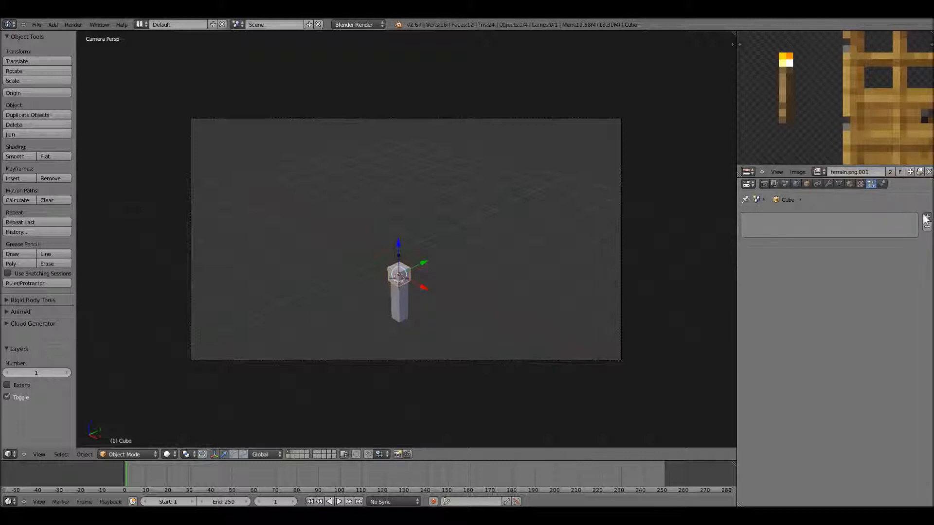
{"action": "left_click", "coordinate": [919, 218]}
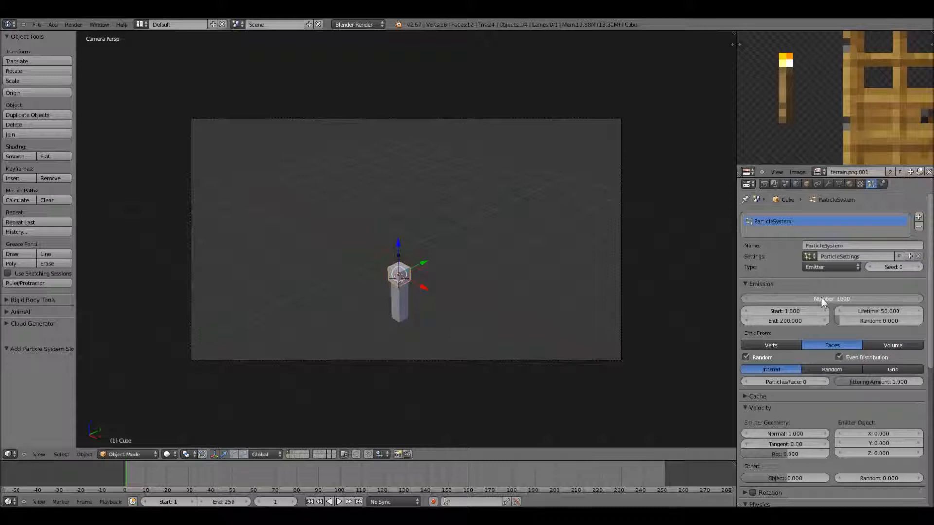
{"action": "left_click", "coordinate": [831, 299]}
{"action": "type", "text": "25"}
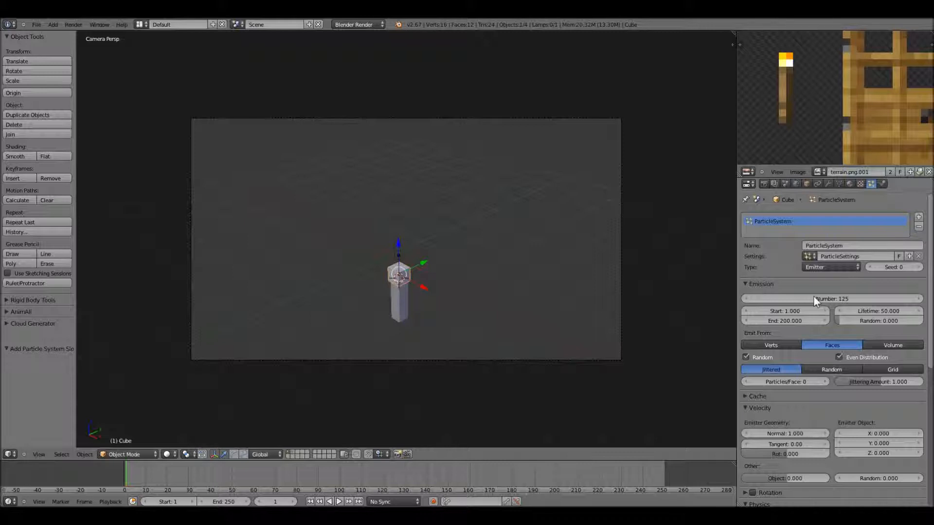
{"action": "mouse_move", "coordinate": [878, 310]}
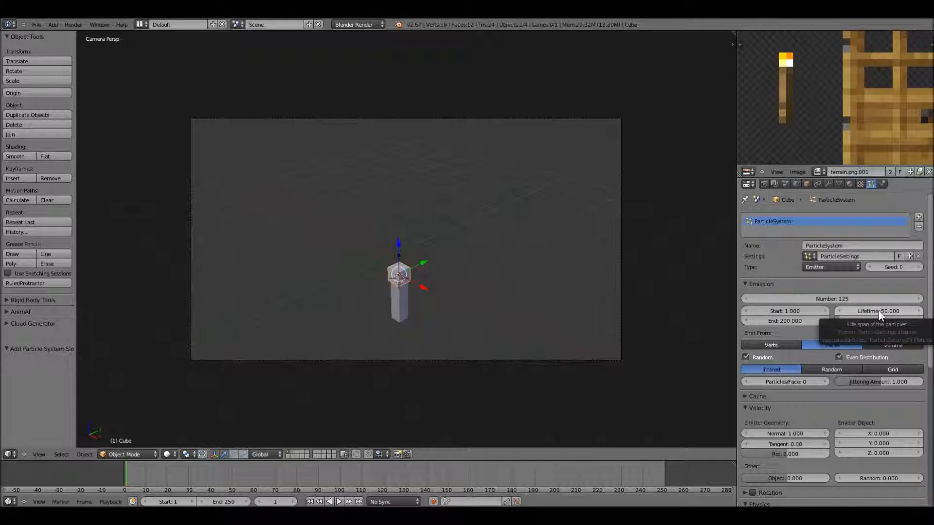
{"action": "left_click", "coordinate": [876, 311]}
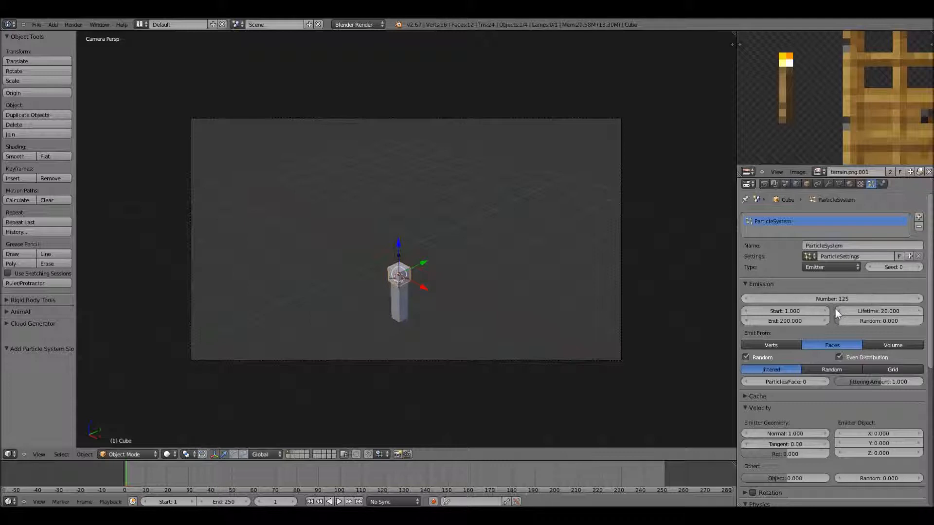
{"action": "mouse_move", "coordinate": [850, 320]}
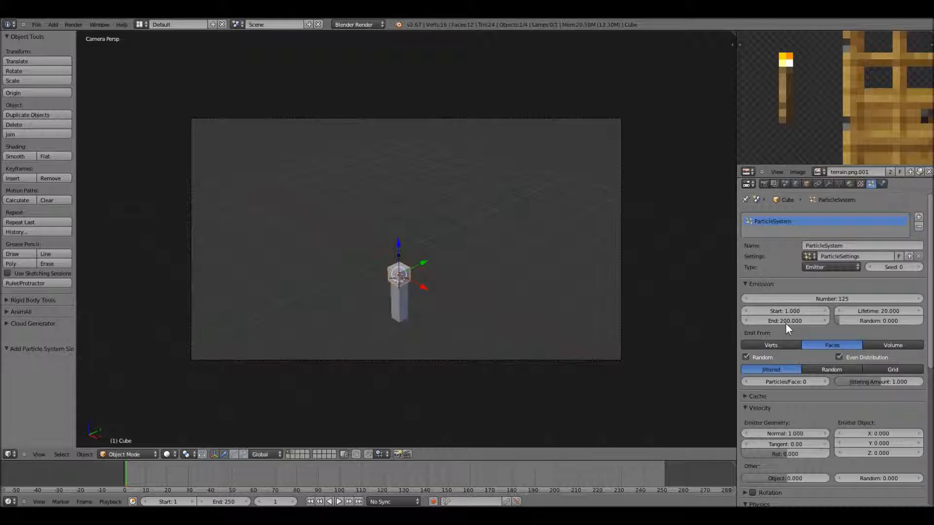
{"action": "mouse_move", "coordinate": [785, 321]}
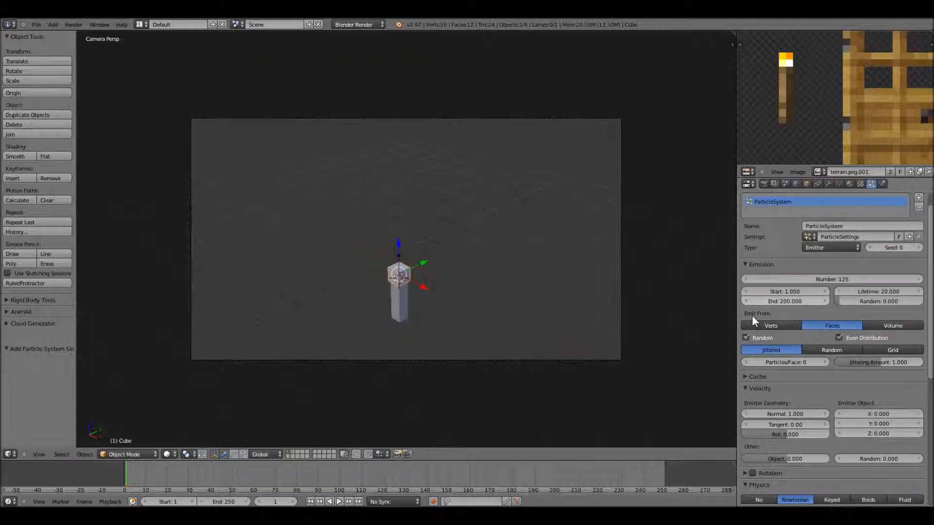
Render particles as the Particle object with random size 1.0 and mass multiplied by size
{"action": "scroll", "scroll_direction": "down", "scroll_amount": 3}
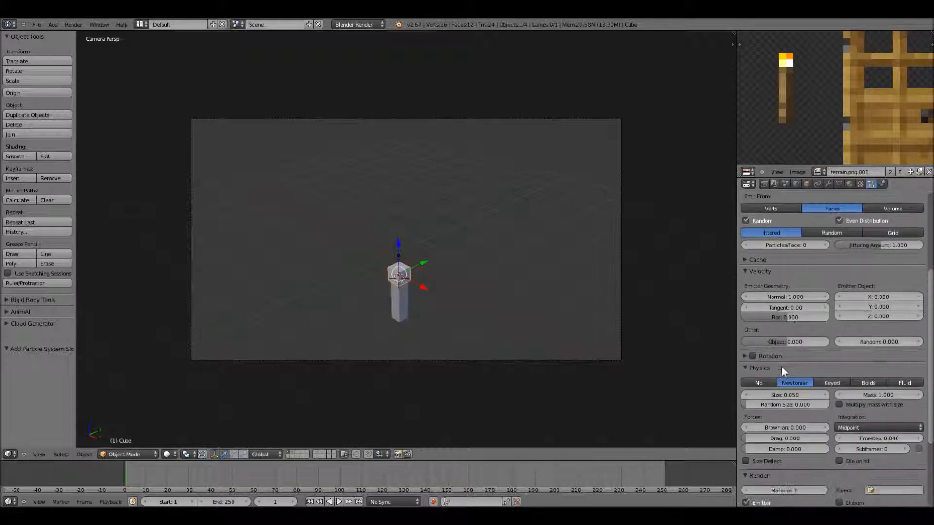
{"action": "scroll", "scroll_direction": "down", "scroll_amount": 3}
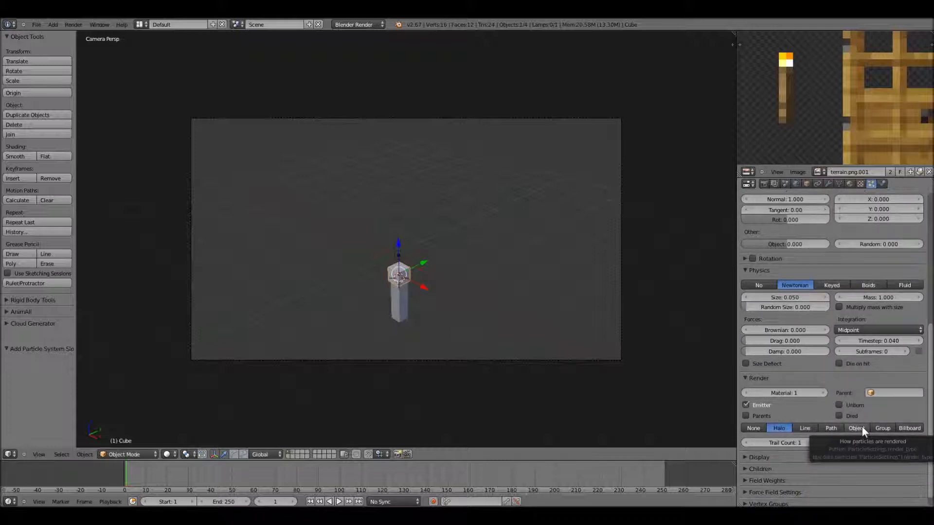
{"action": "left_click", "coordinate": [856, 427]}
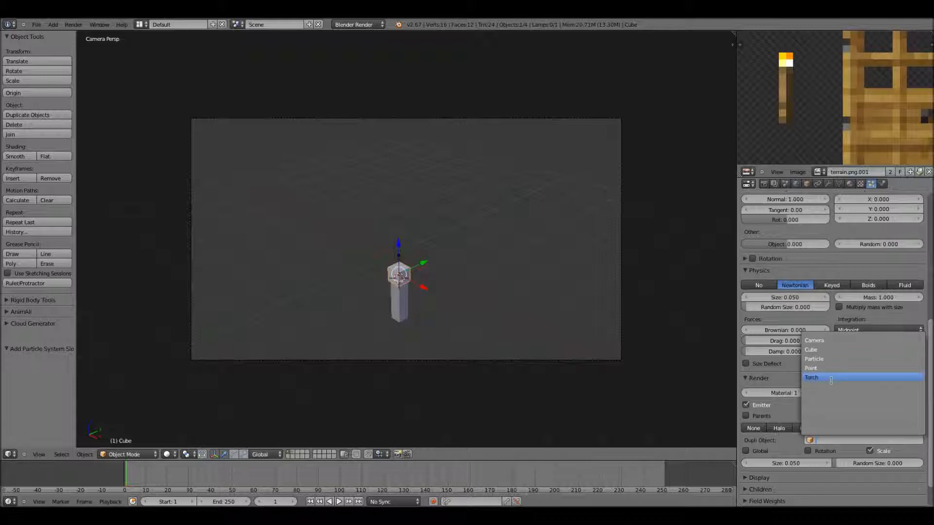
{"action": "left_click", "coordinate": [811, 377]}
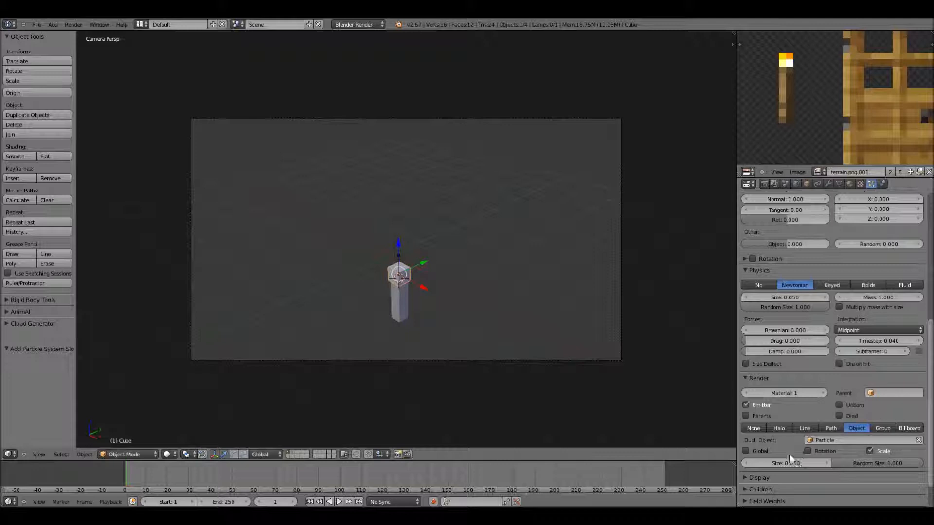
{"action": "mouse_move", "coordinate": [840, 308]}
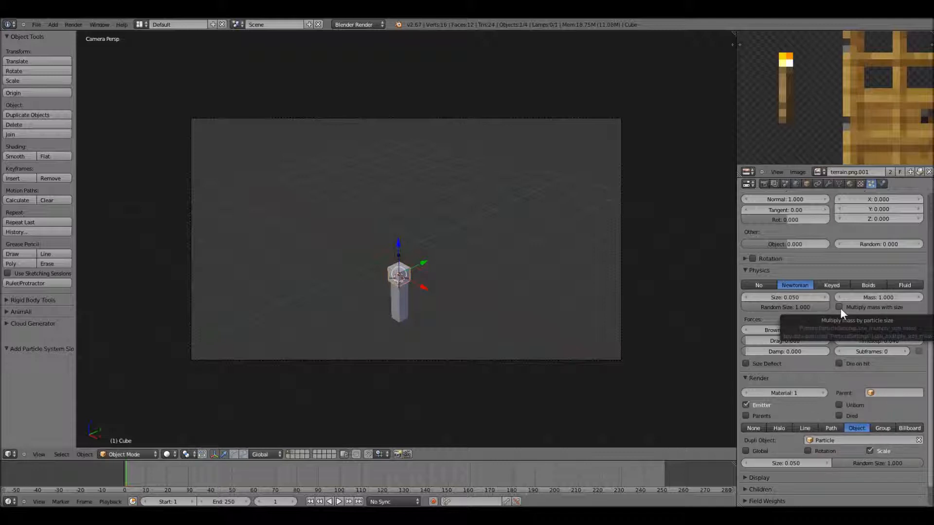
{"action": "left_click", "coordinate": [840, 307]}
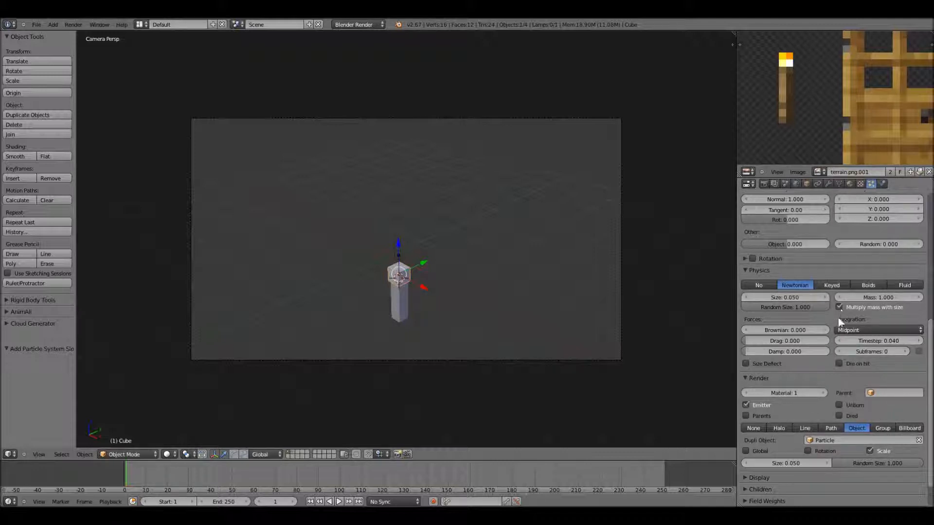
{"action": "left_click", "coordinate": [329, 501]}
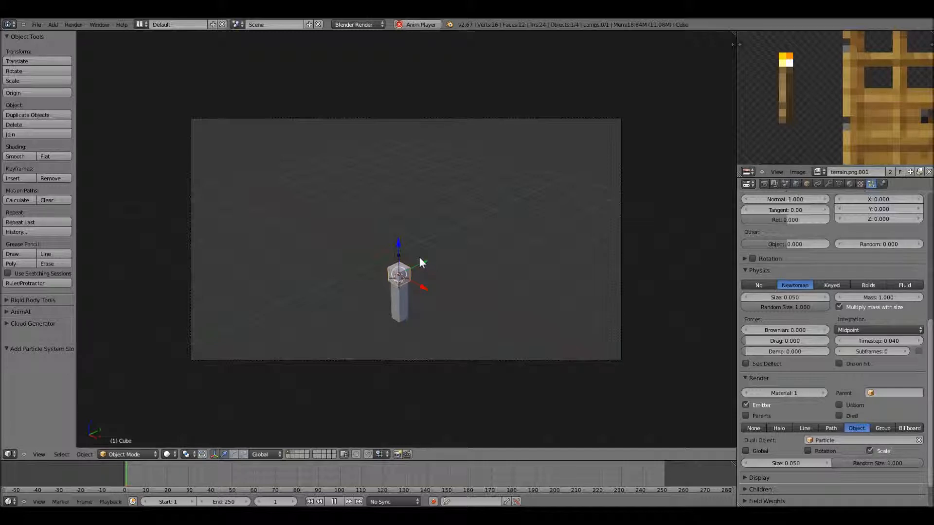
{"action": "left_click", "coordinate": [338, 501]}
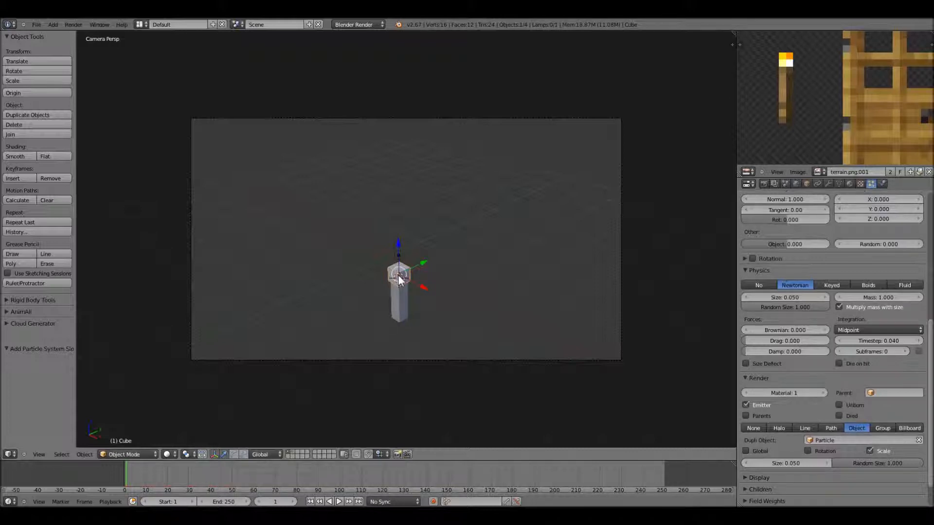
{"action": "mouse_move", "coordinate": [292, 455]}
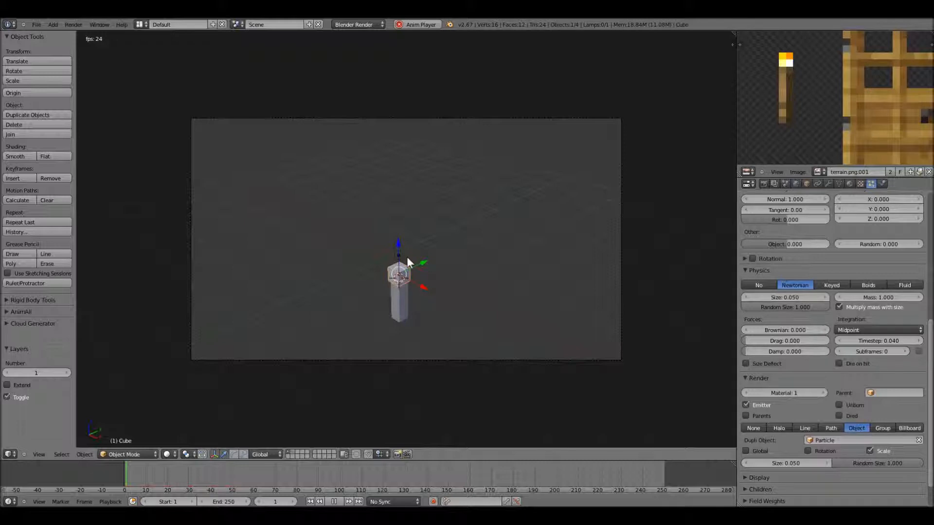
{"action": "left_click", "coordinate": [332, 501]}
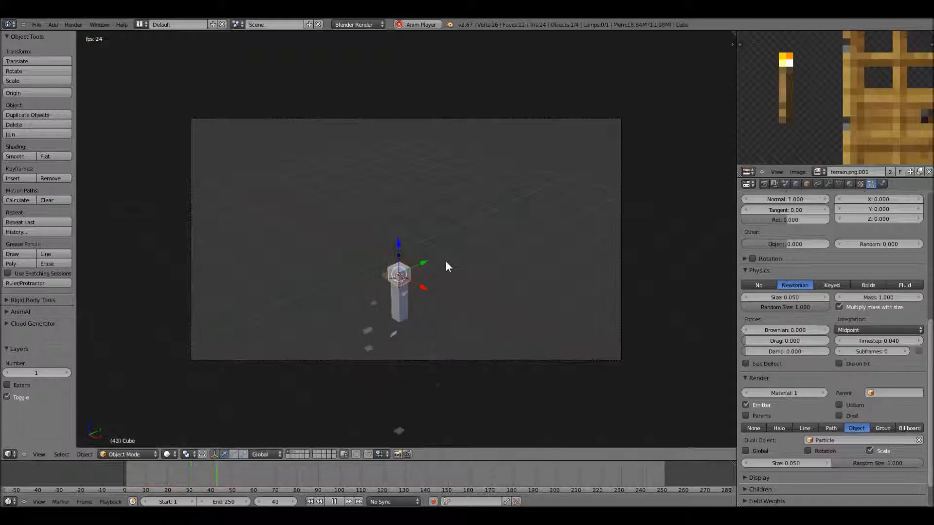
{"action": "left_click", "coordinate": [335, 501]}
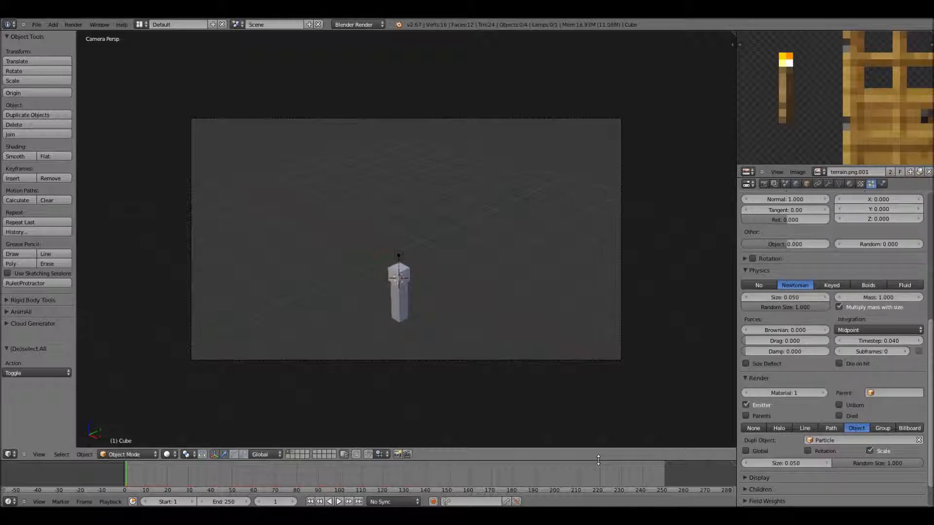
Parent the flame cube to the torch body (Ctrl+P > Object)
{"action": "left_click", "coordinate": [398, 286]}
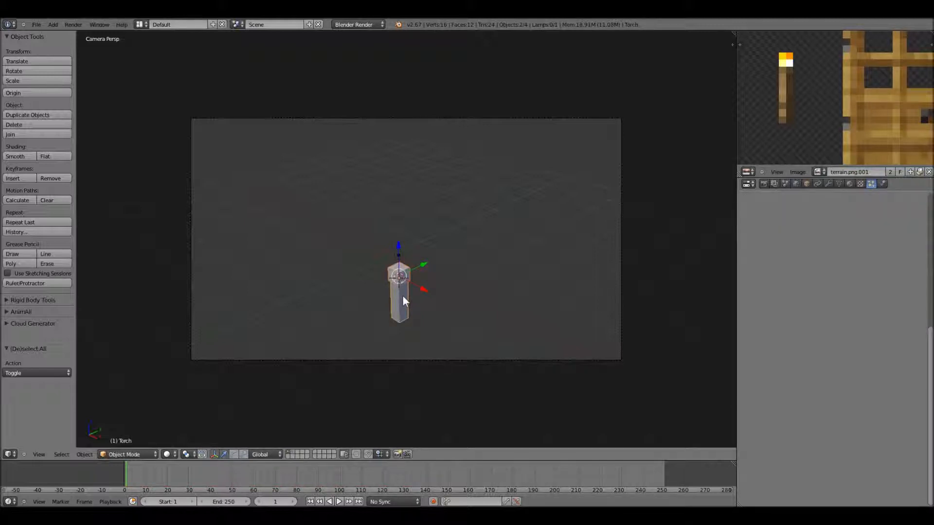
{"action": "key", "text": "ctrl+p"}
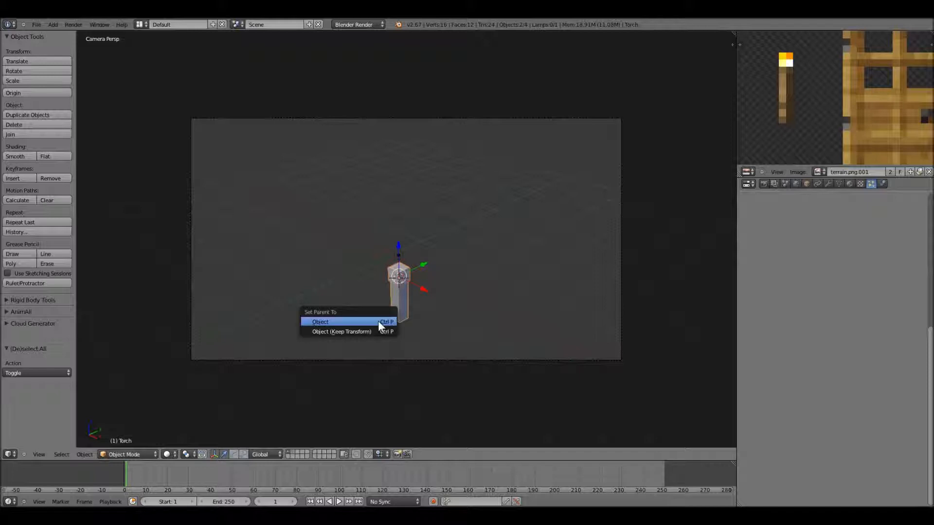
{"action": "left_click", "coordinate": [320, 322]}
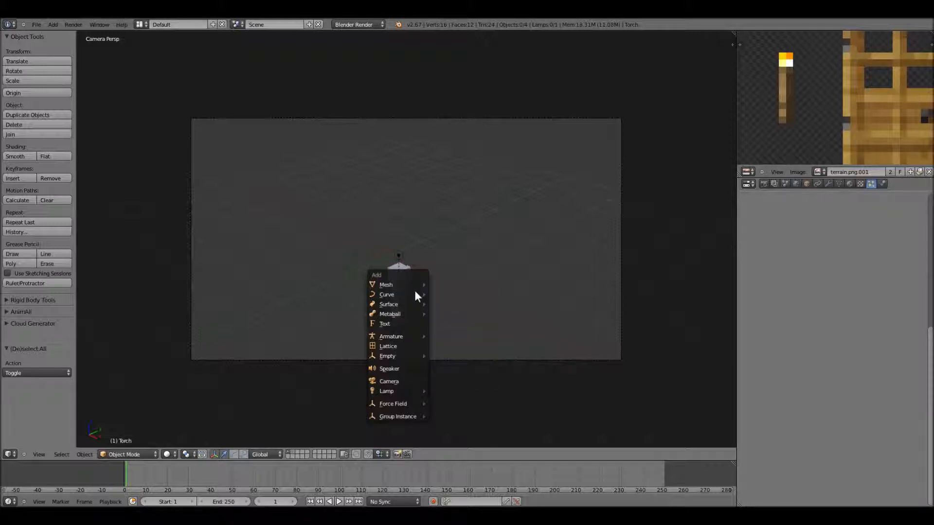
{"action": "mouse_move", "coordinate": [392, 404]}
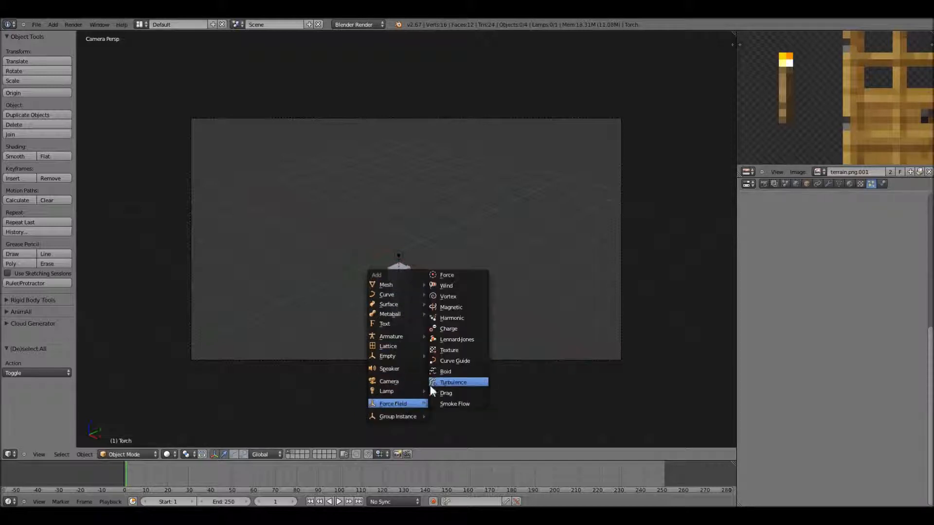
Add a Wind force field at the torch base and parent it to the torch
{"action": "left_click", "coordinate": [446, 286]}
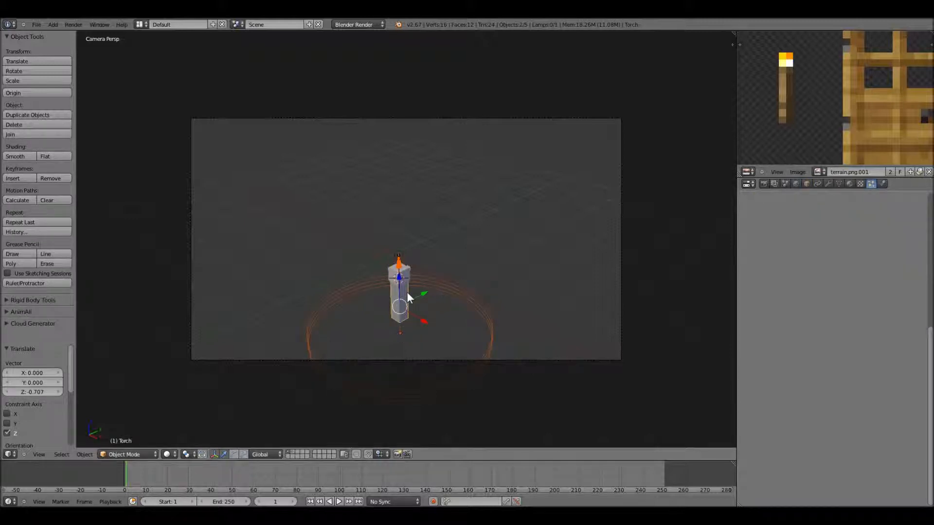
{"action": "key", "text": "ctrl+p"}
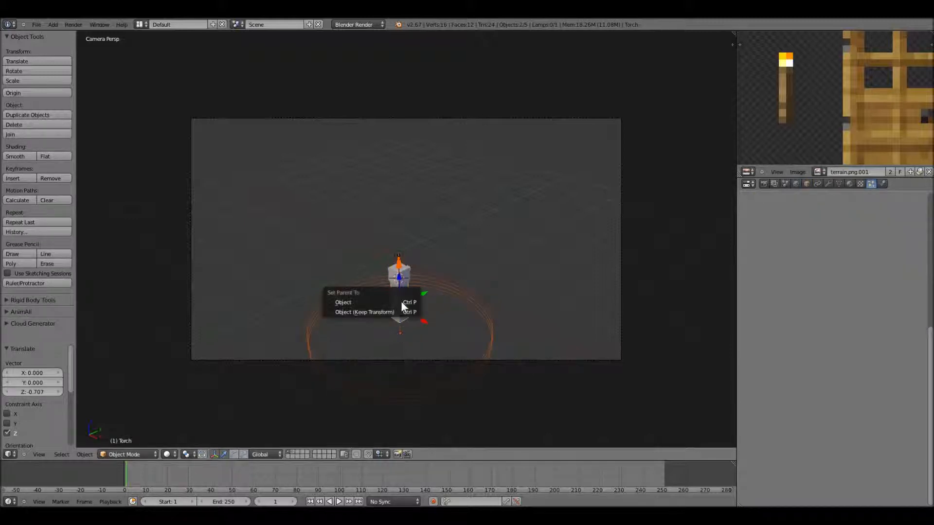
{"action": "left_click", "coordinate": [342, 302]}
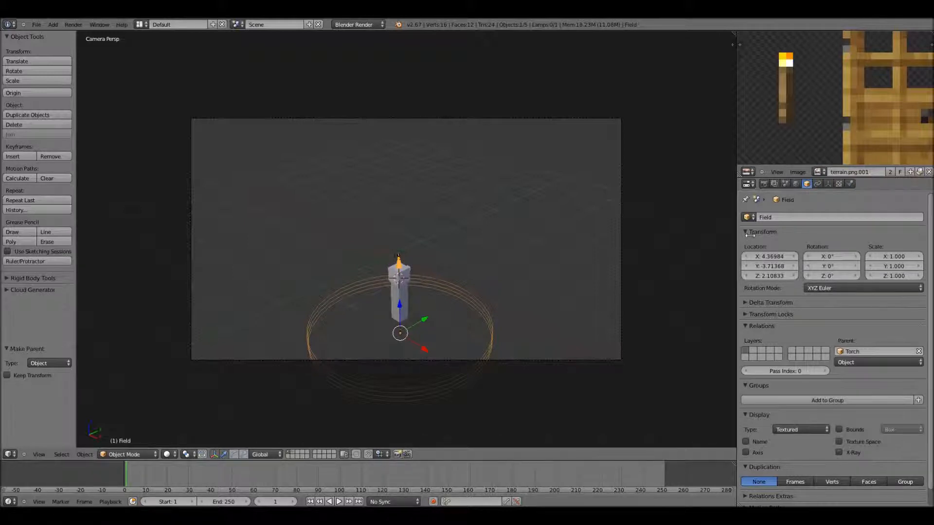
{"action": "mouse_move", "coordinate": [851, 184]}
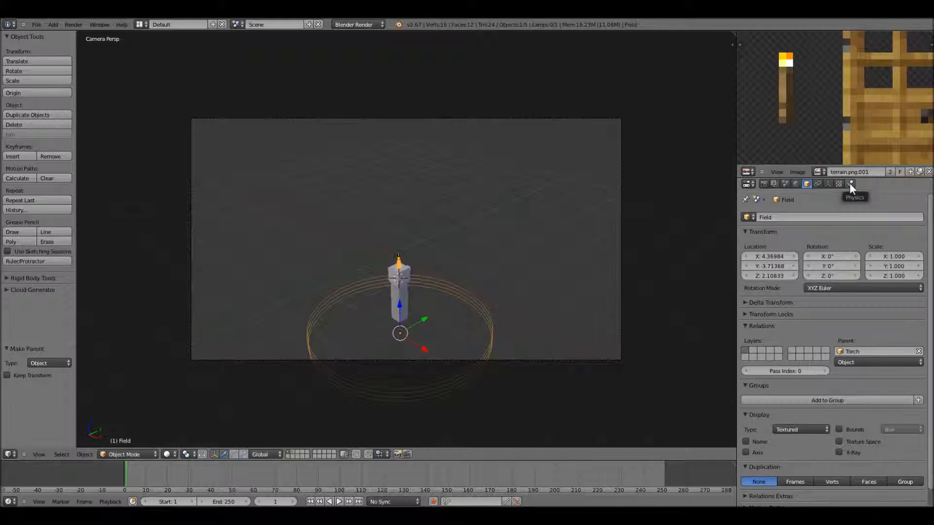
Check the wind field's Physics settings and play back to preview particles rising above the torch
{"action": "left_click", "coordinate": [851, 183]}
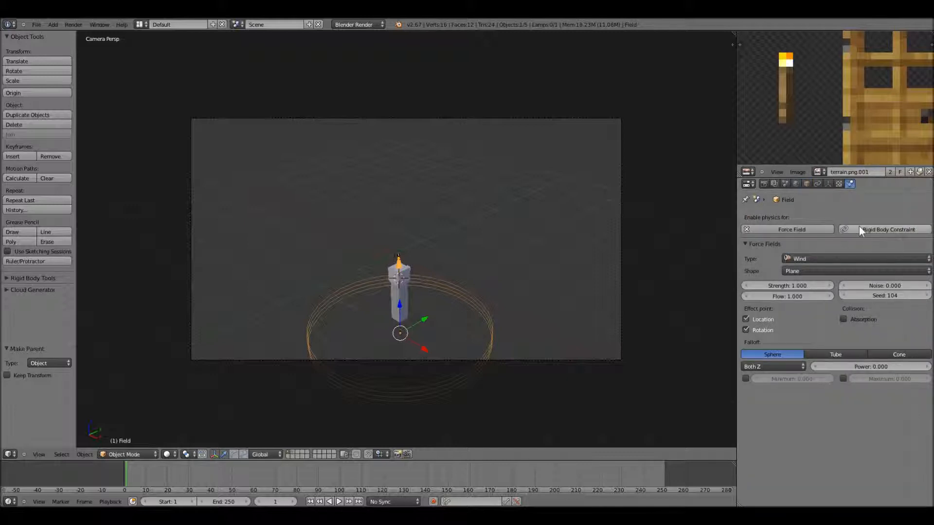
{"action": "mouse_move", "coordinate": [787, 285]}
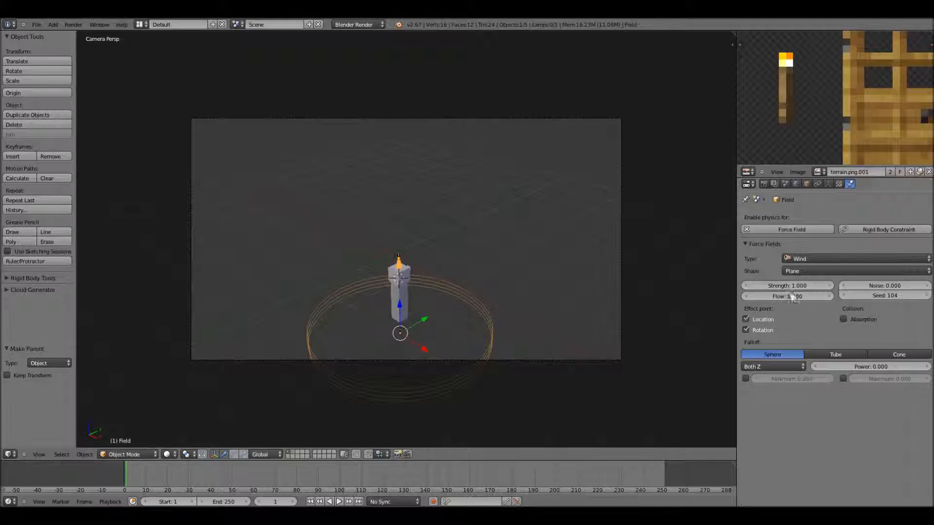
{"action": "left_click", "coordinate": [339, 501]}
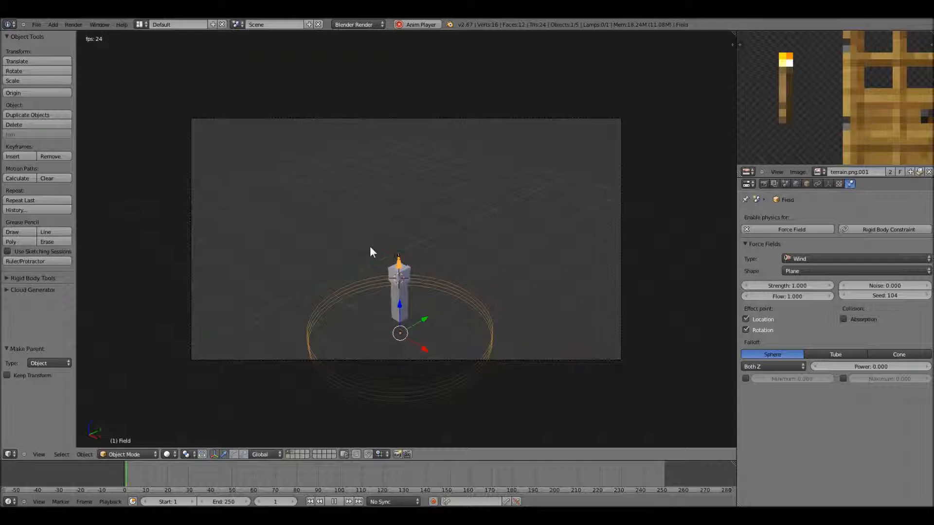
{"action": "left_click", "coordinate": [333, 501]}
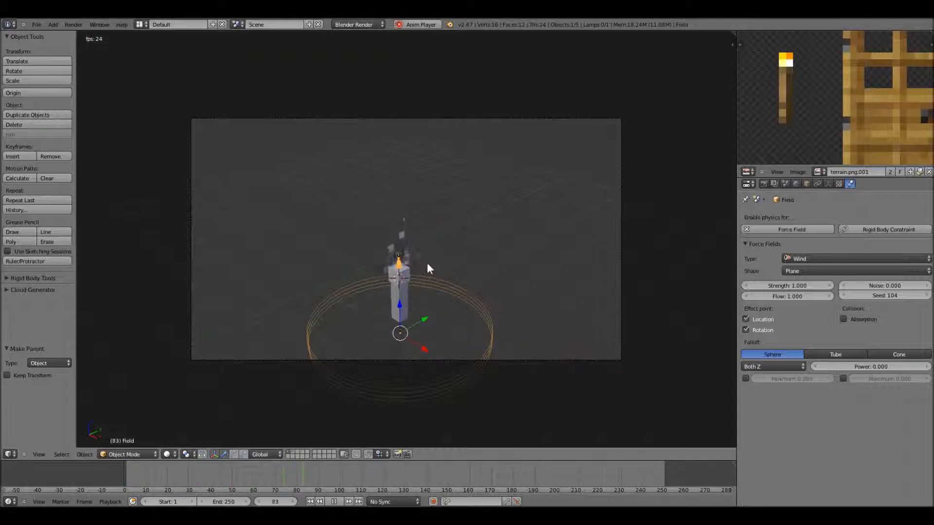
{"action": "left_click", "coordinate": [339, 501]}
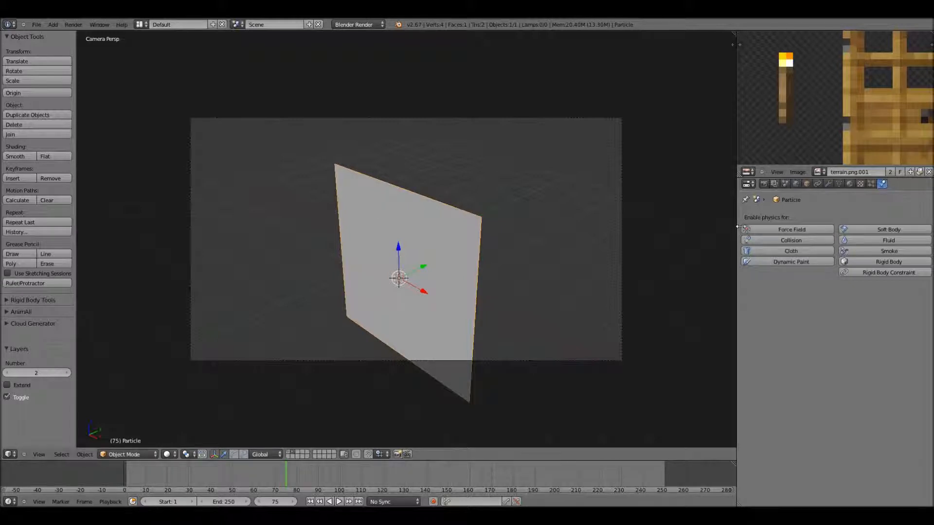
{"action": "mouse_move", "coordinate": [849, 183]}
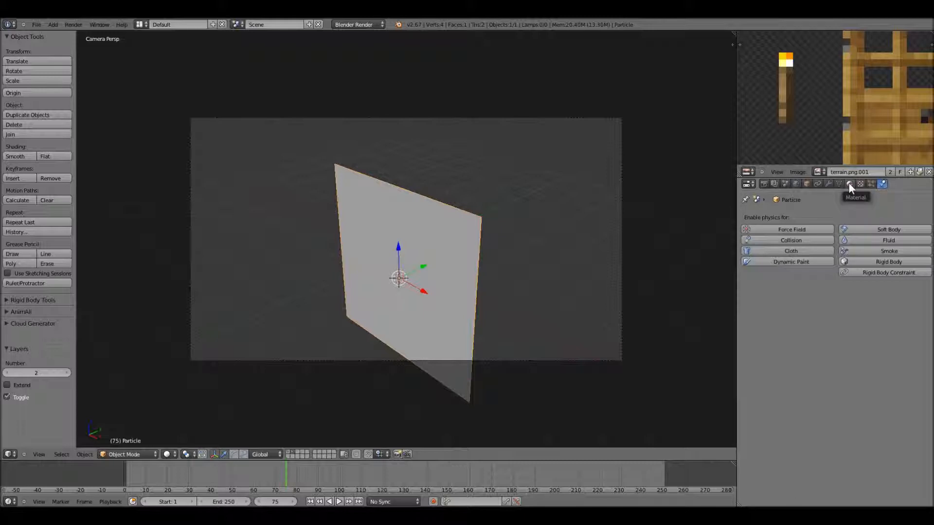
Disable MIP Map and Interpolation on the Particle texture, set Filter to Box, and preview playback
{"action": "left_click", "coordinate": [849, 184]}
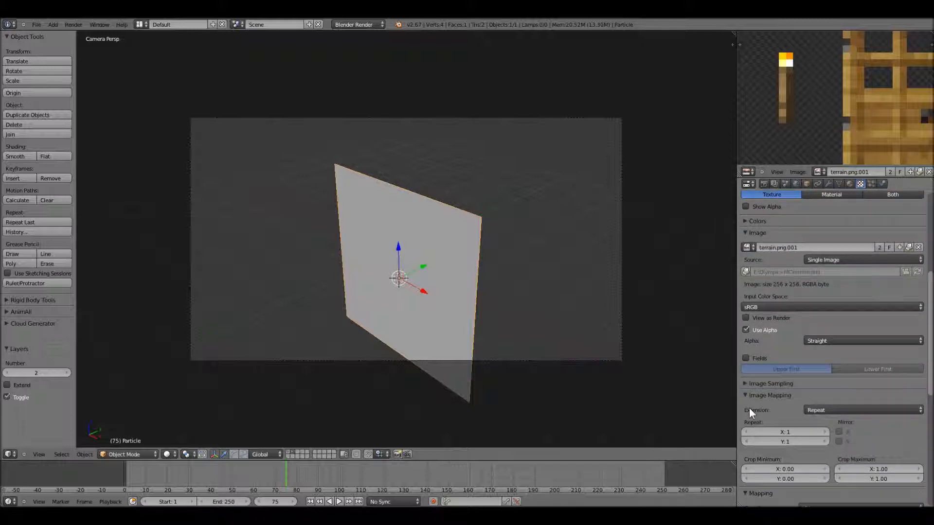
{"action": "left_click", "coordinate": [770, 382]}
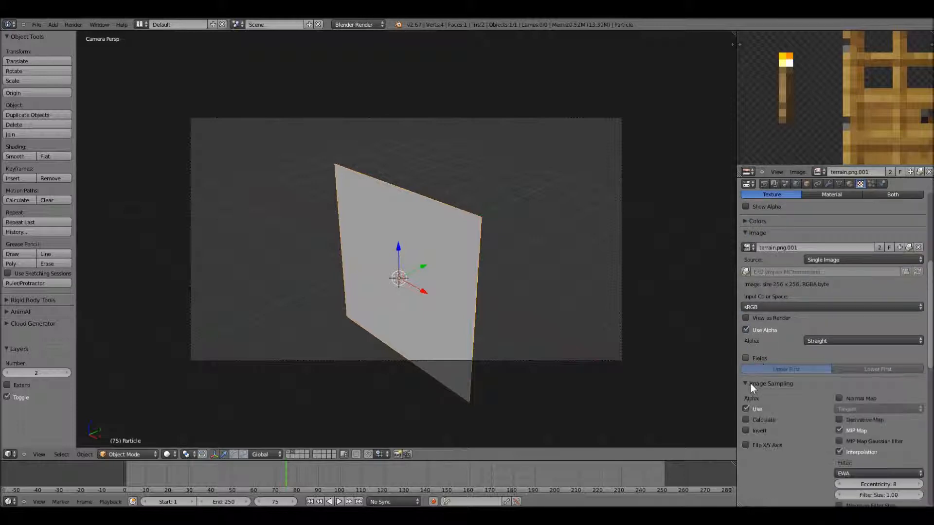
{"action": "mouse_move", "coordinate": [841, 429]}
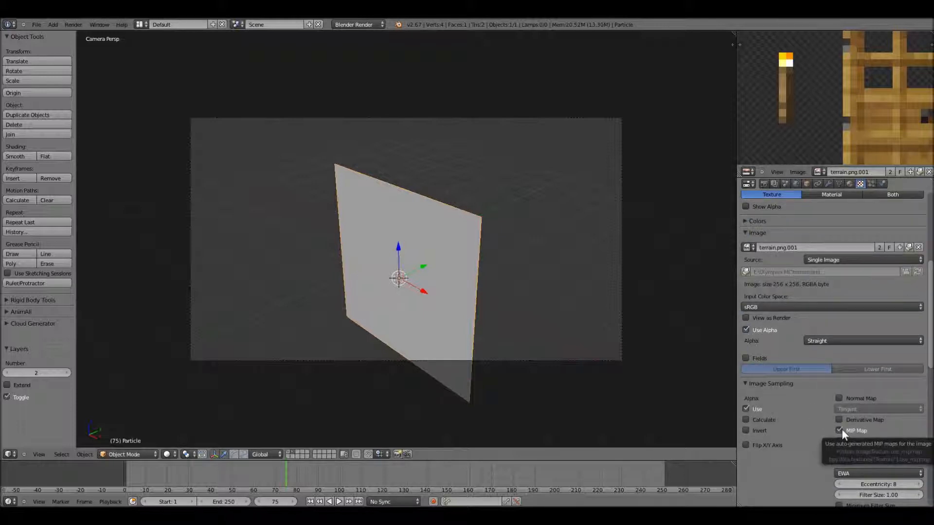
{"action": "left_click", "coordinate": [840, 430]}
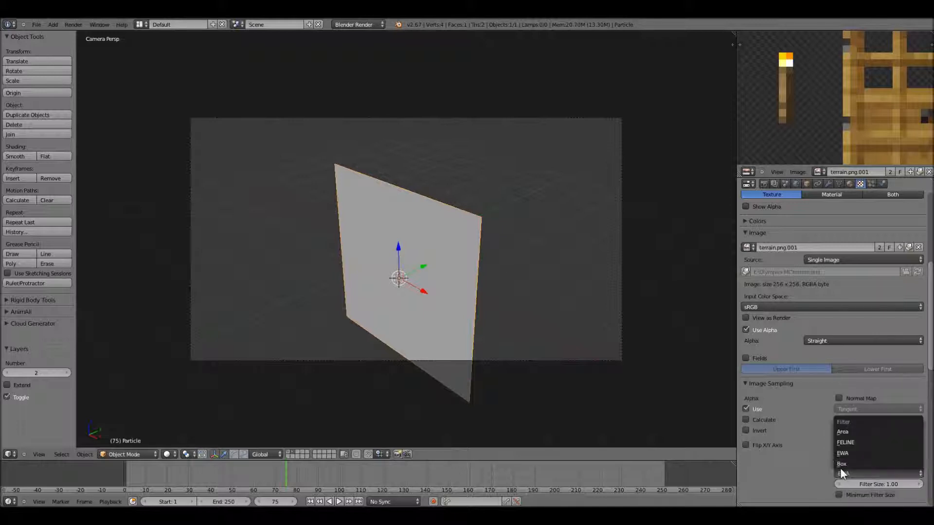
{"action": "left_click", "coordinate": [841, 464]}
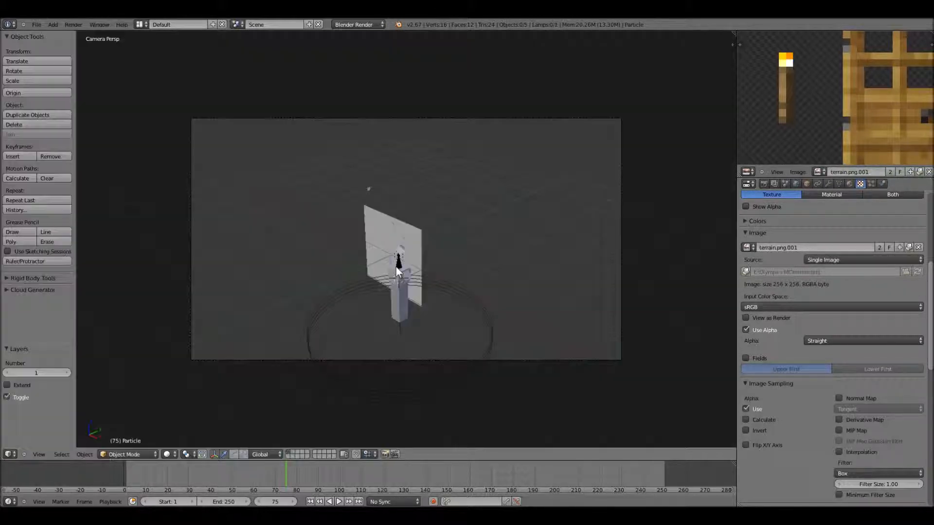
{"action": "left_click", "coordinate": [328, 501]}
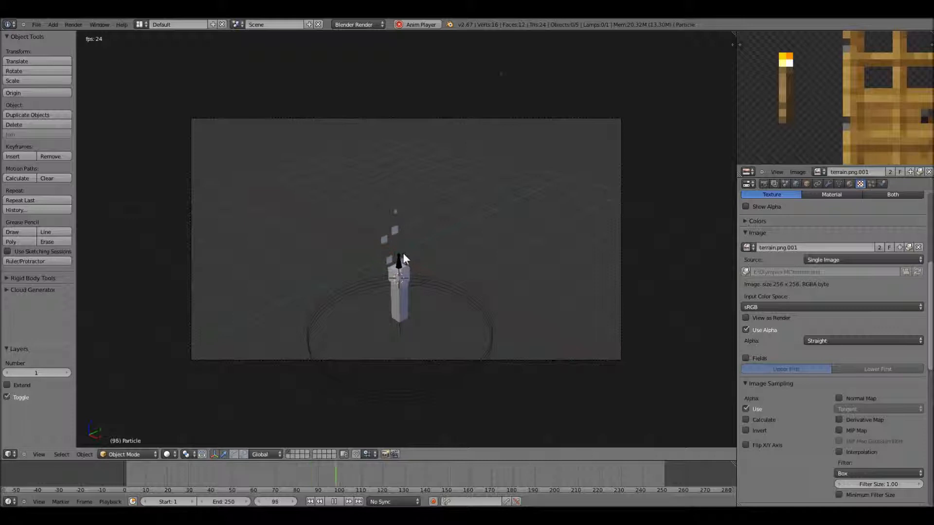